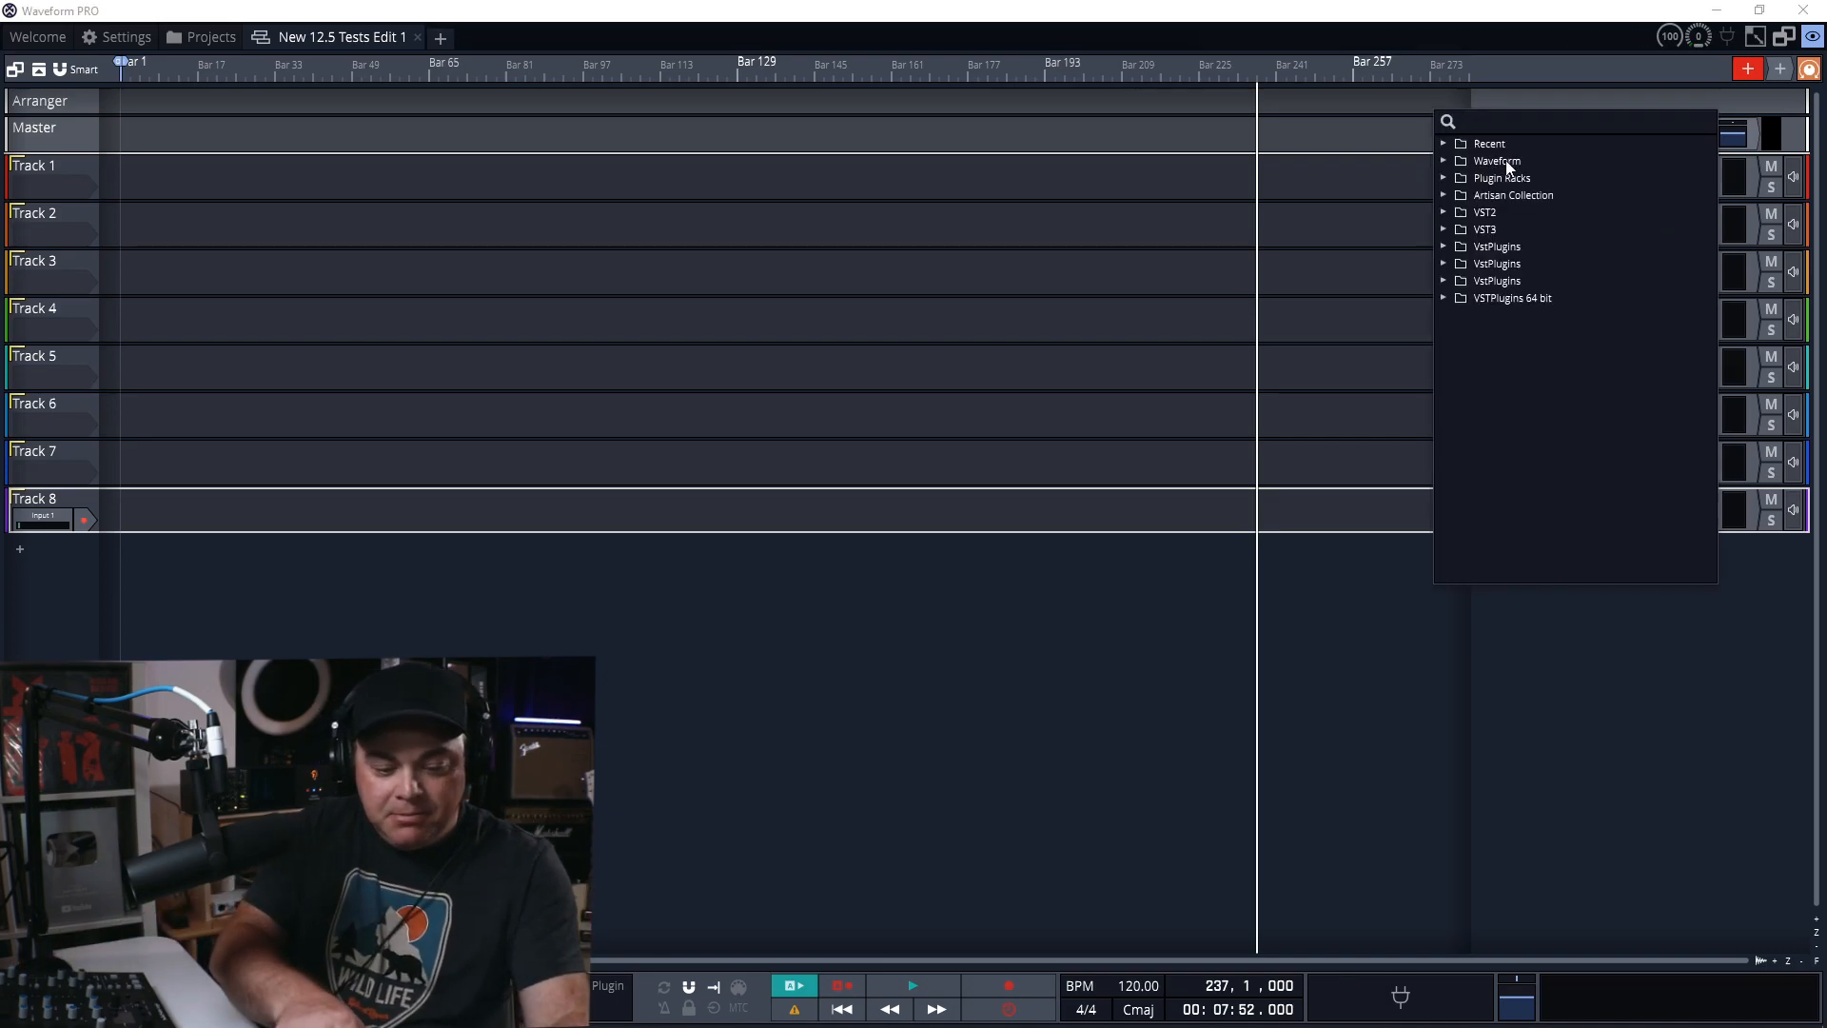
Search the plugin browser for 'ez' to find EZdrummer 3.
{"action": "type", "text": "ez"}
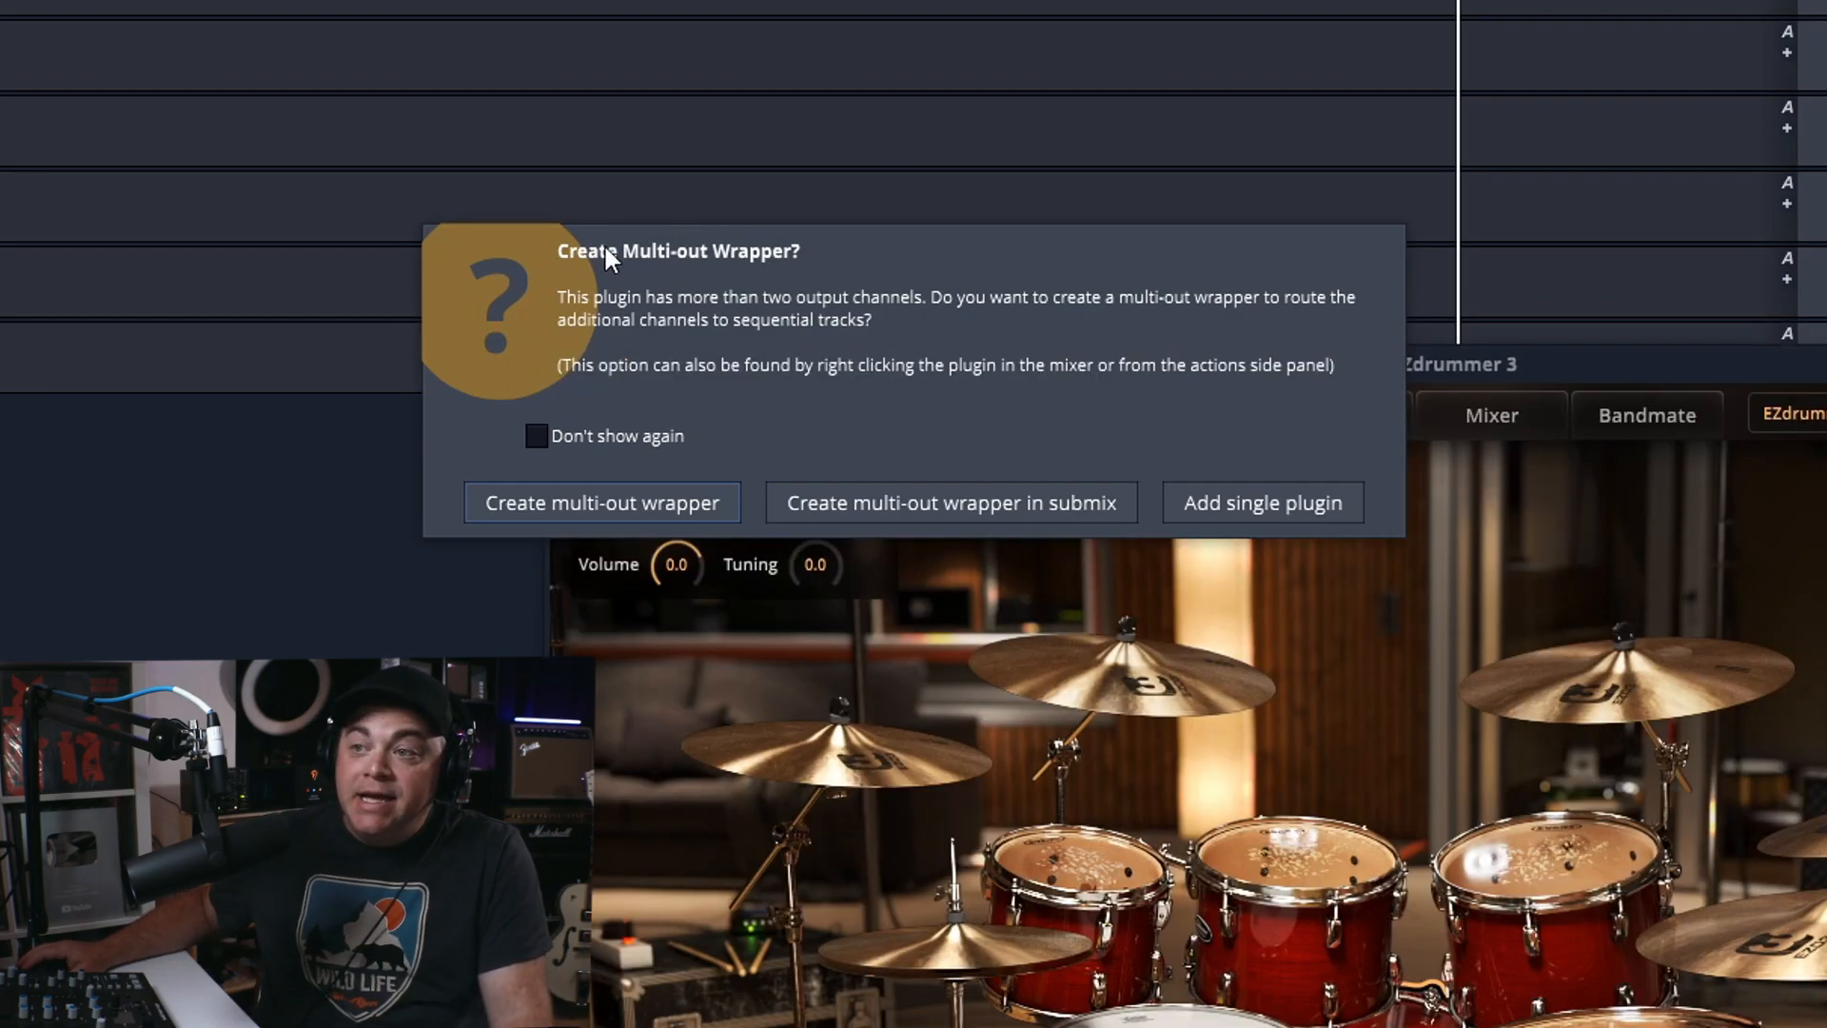
{"action": "mouse_move", "coordinate": [778, 271]}
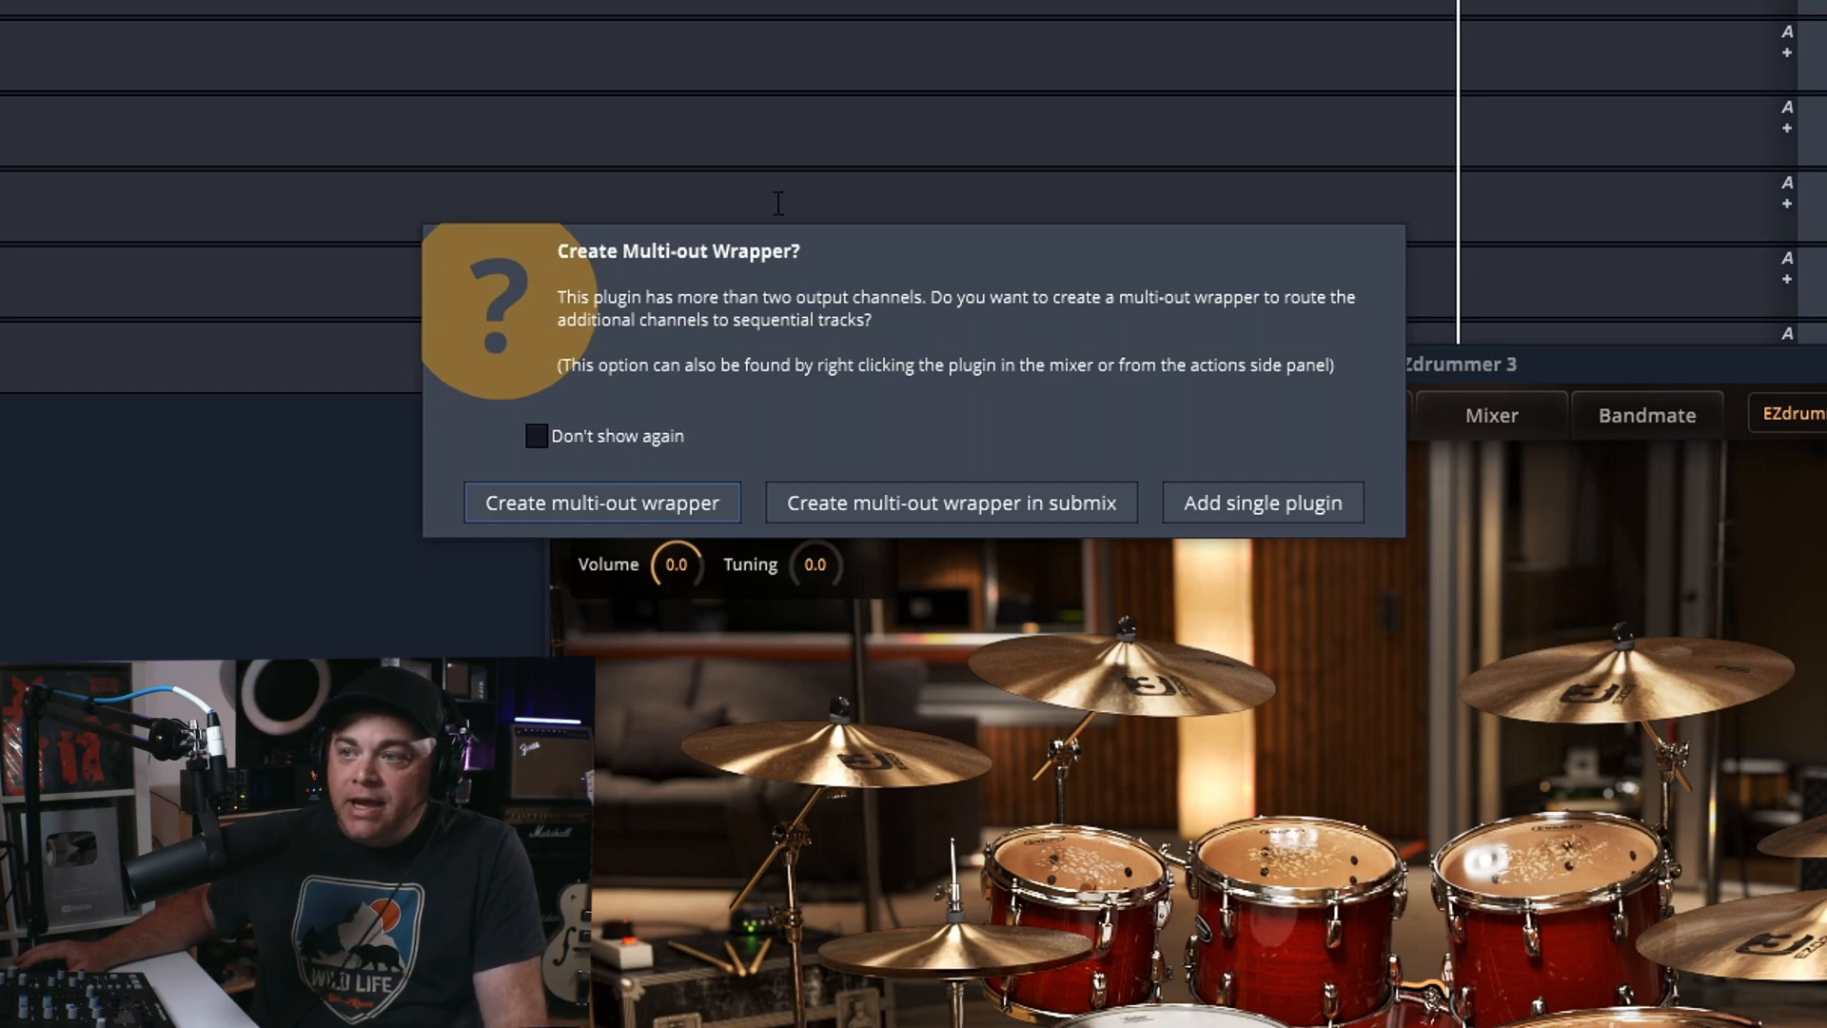
{"action": "mouse_move", "coordinate": [678, 330]}
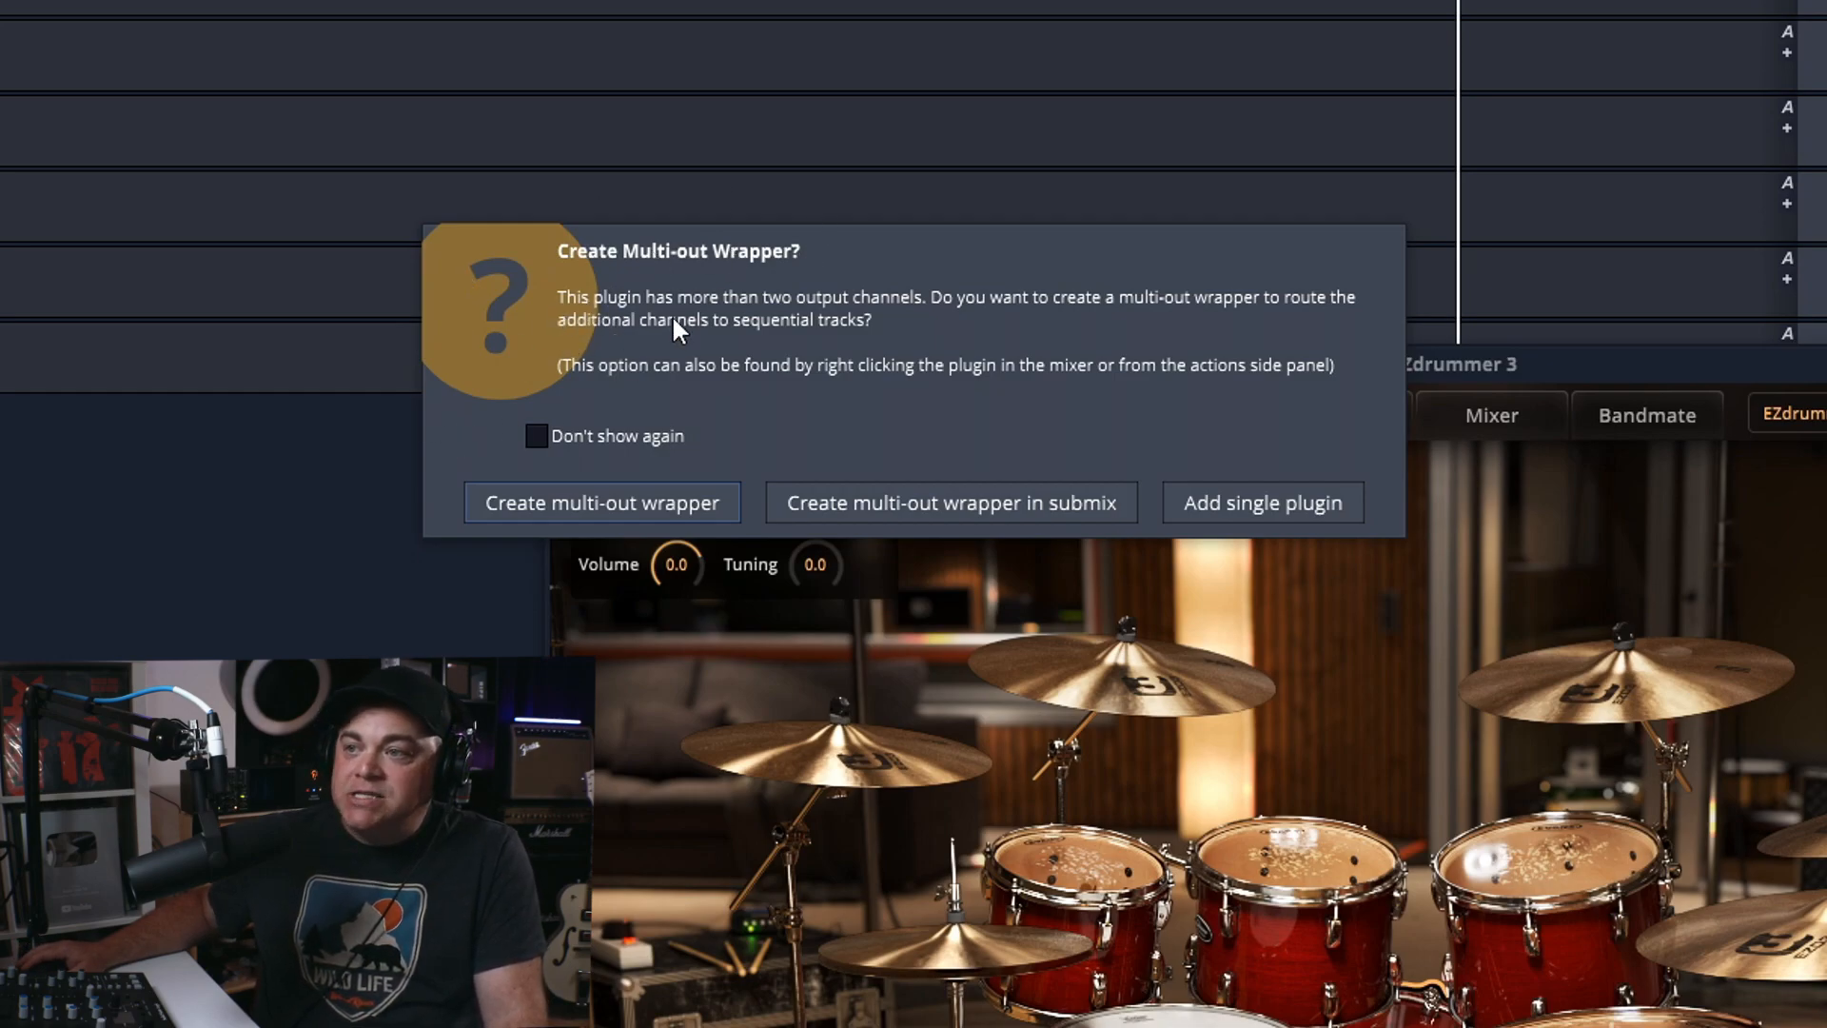
{"action": "mouse_move", "coordinate": [880, 314]}
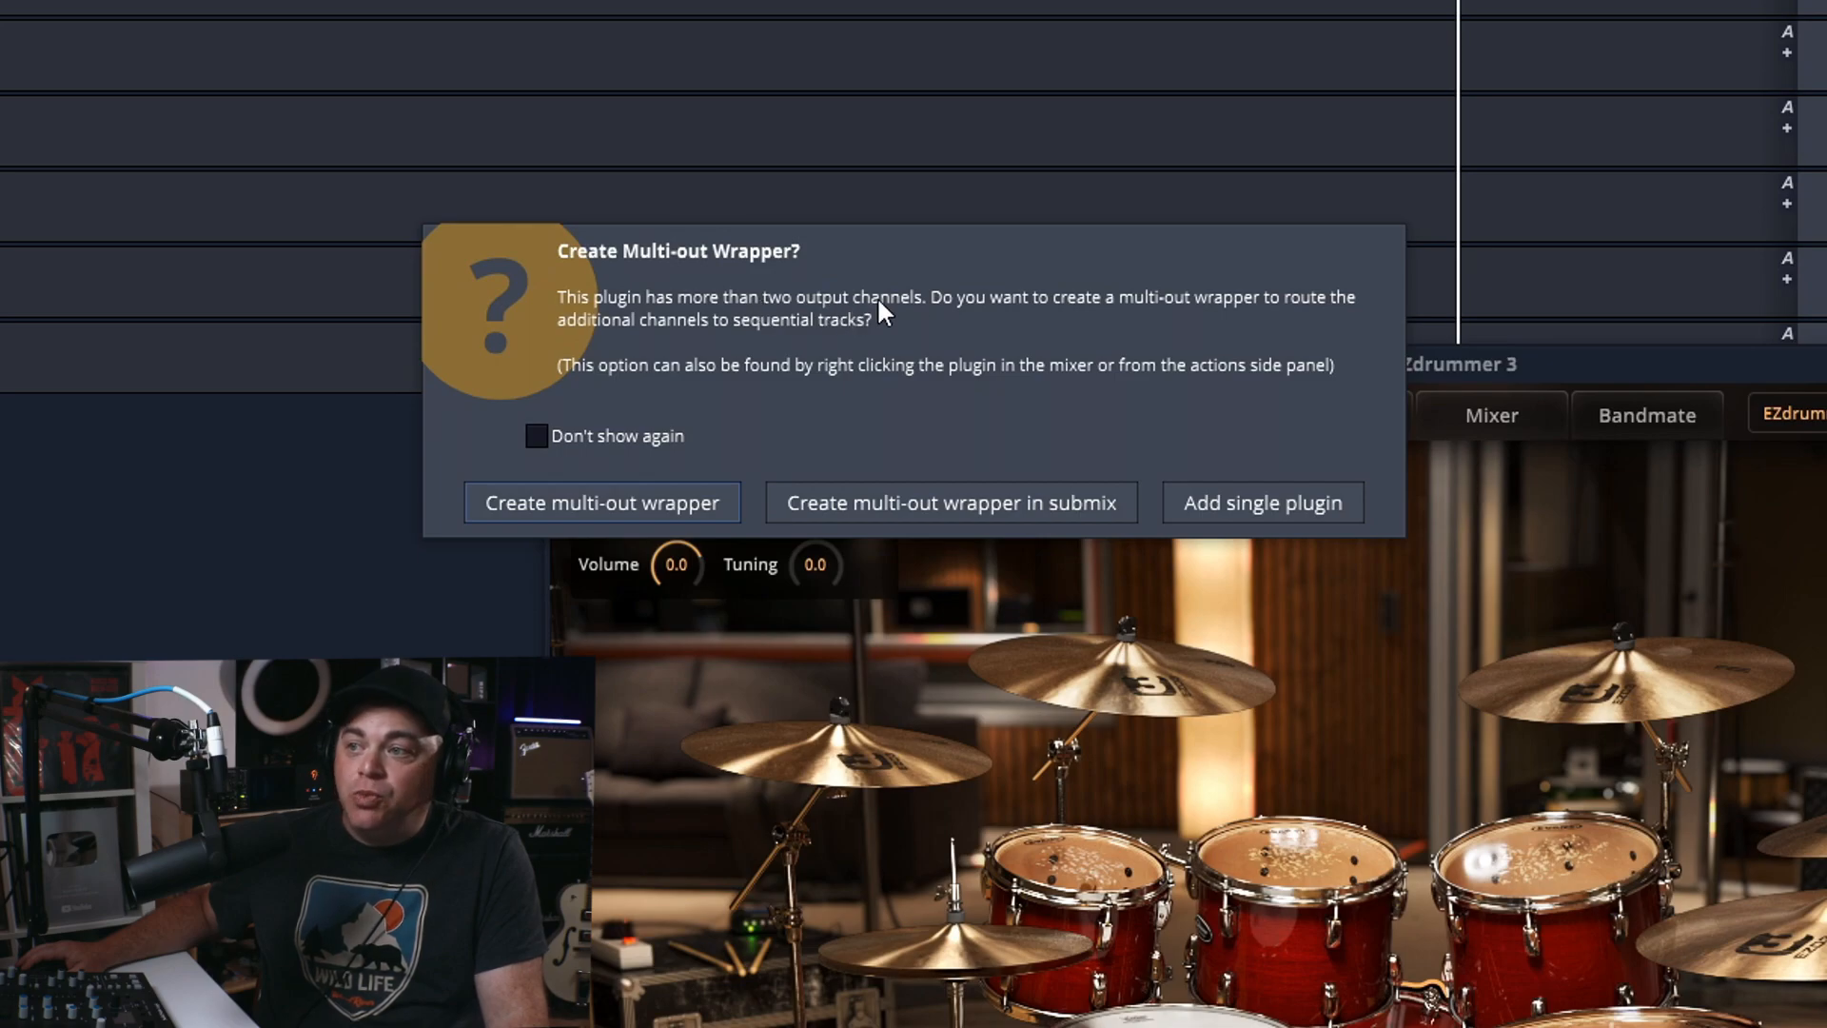
{"action": "mouse_move", "coordinate": [1032, 305]}
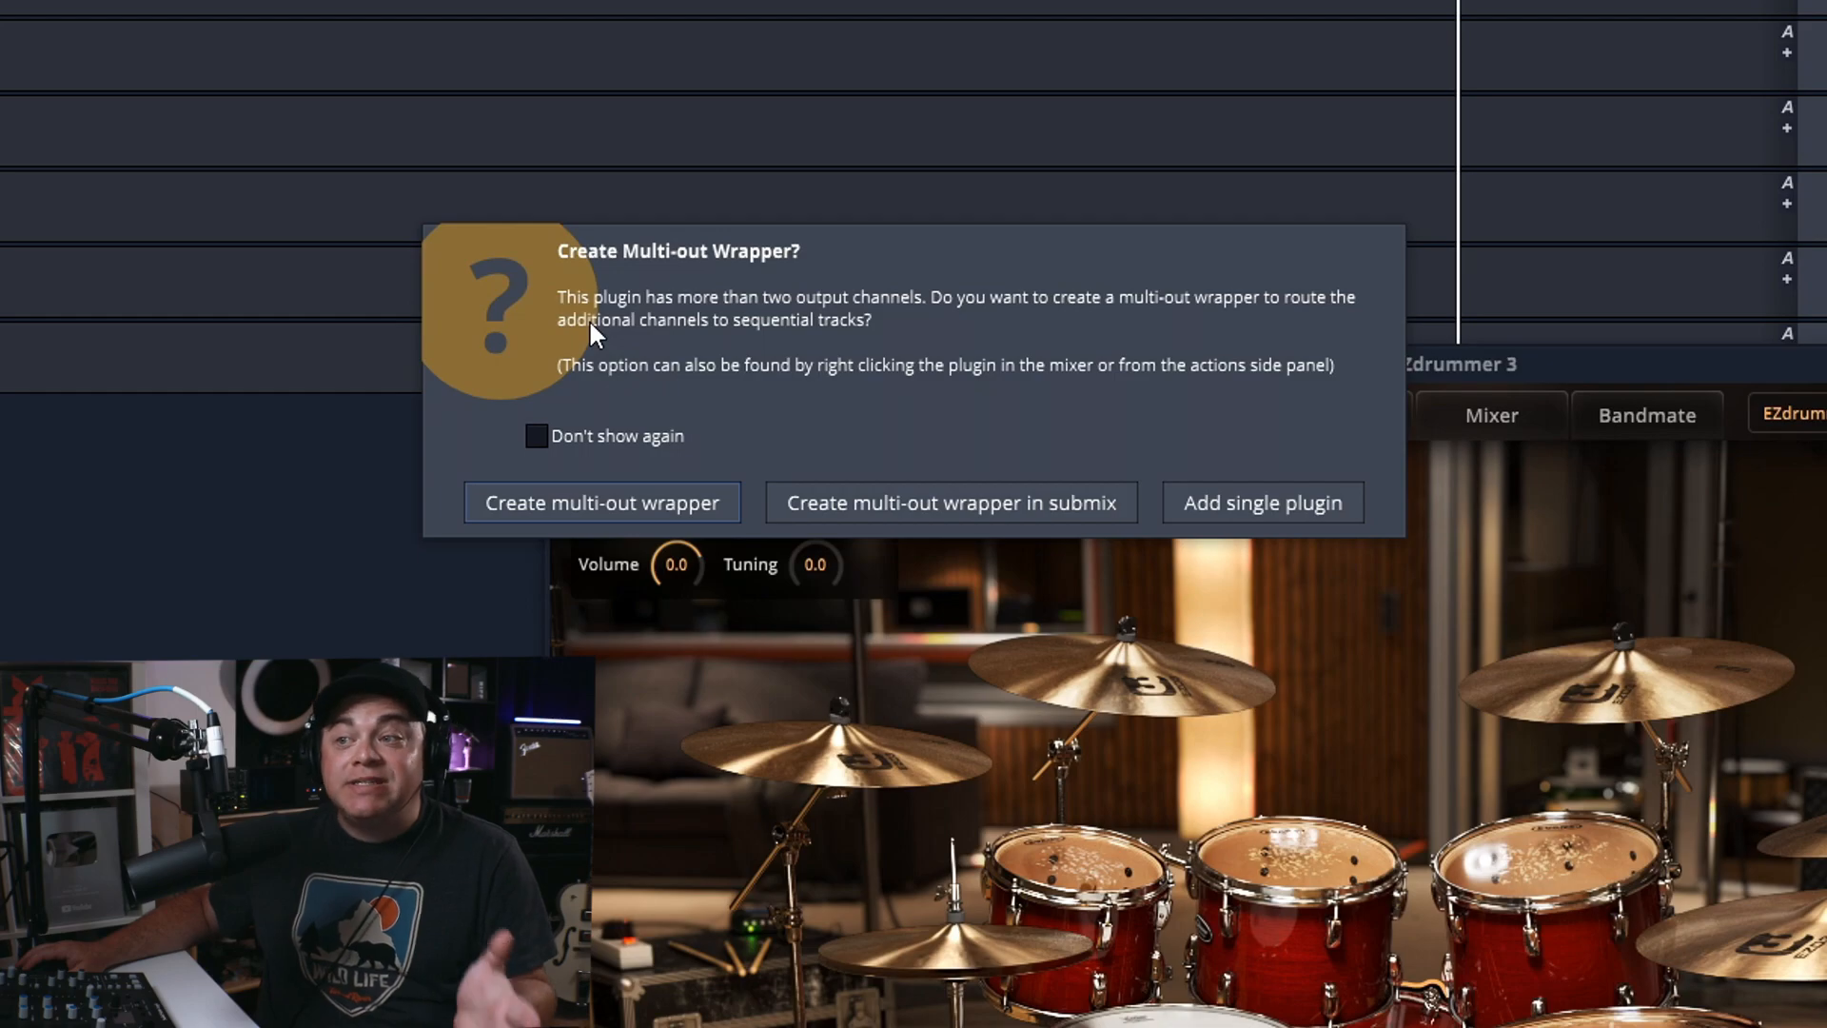
{"action": "mouse_move", "coordinate": [780, 383]}
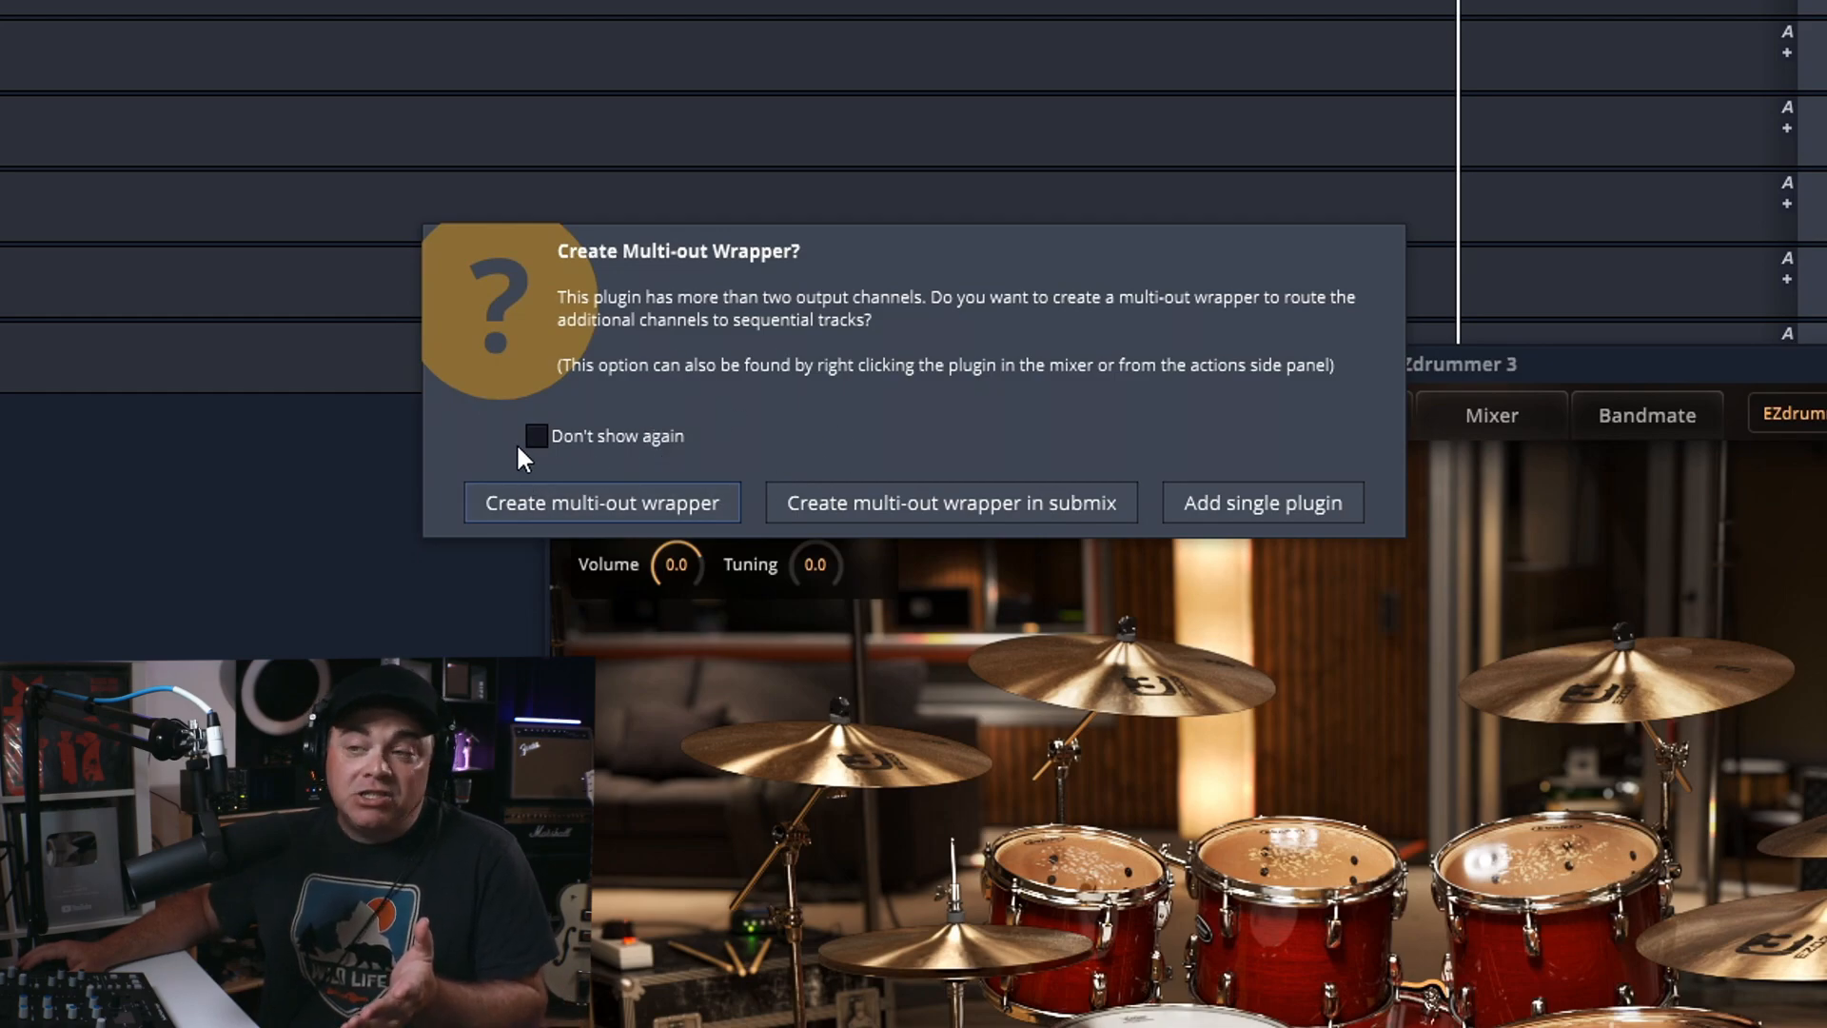
{"action": "mouse_move", "coordinate": [877, 394]}
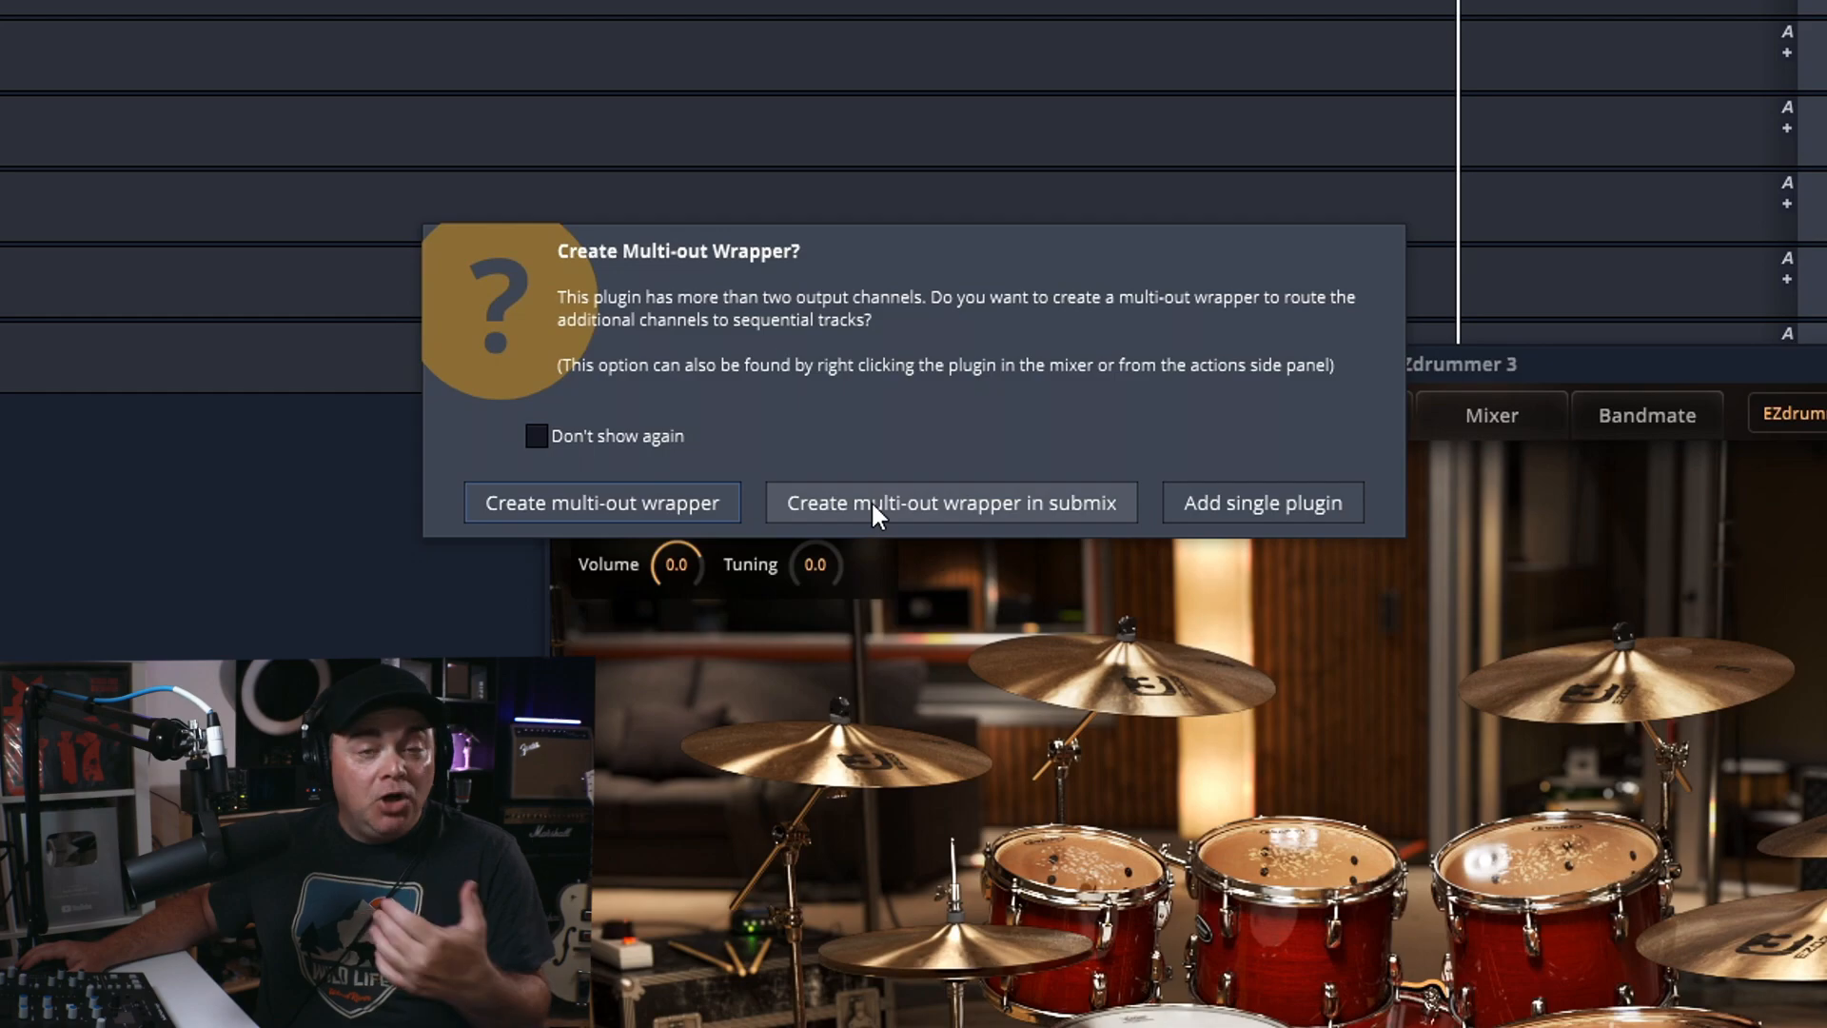
{"action": "mouse_move", "coordinate": [1103, 500]}
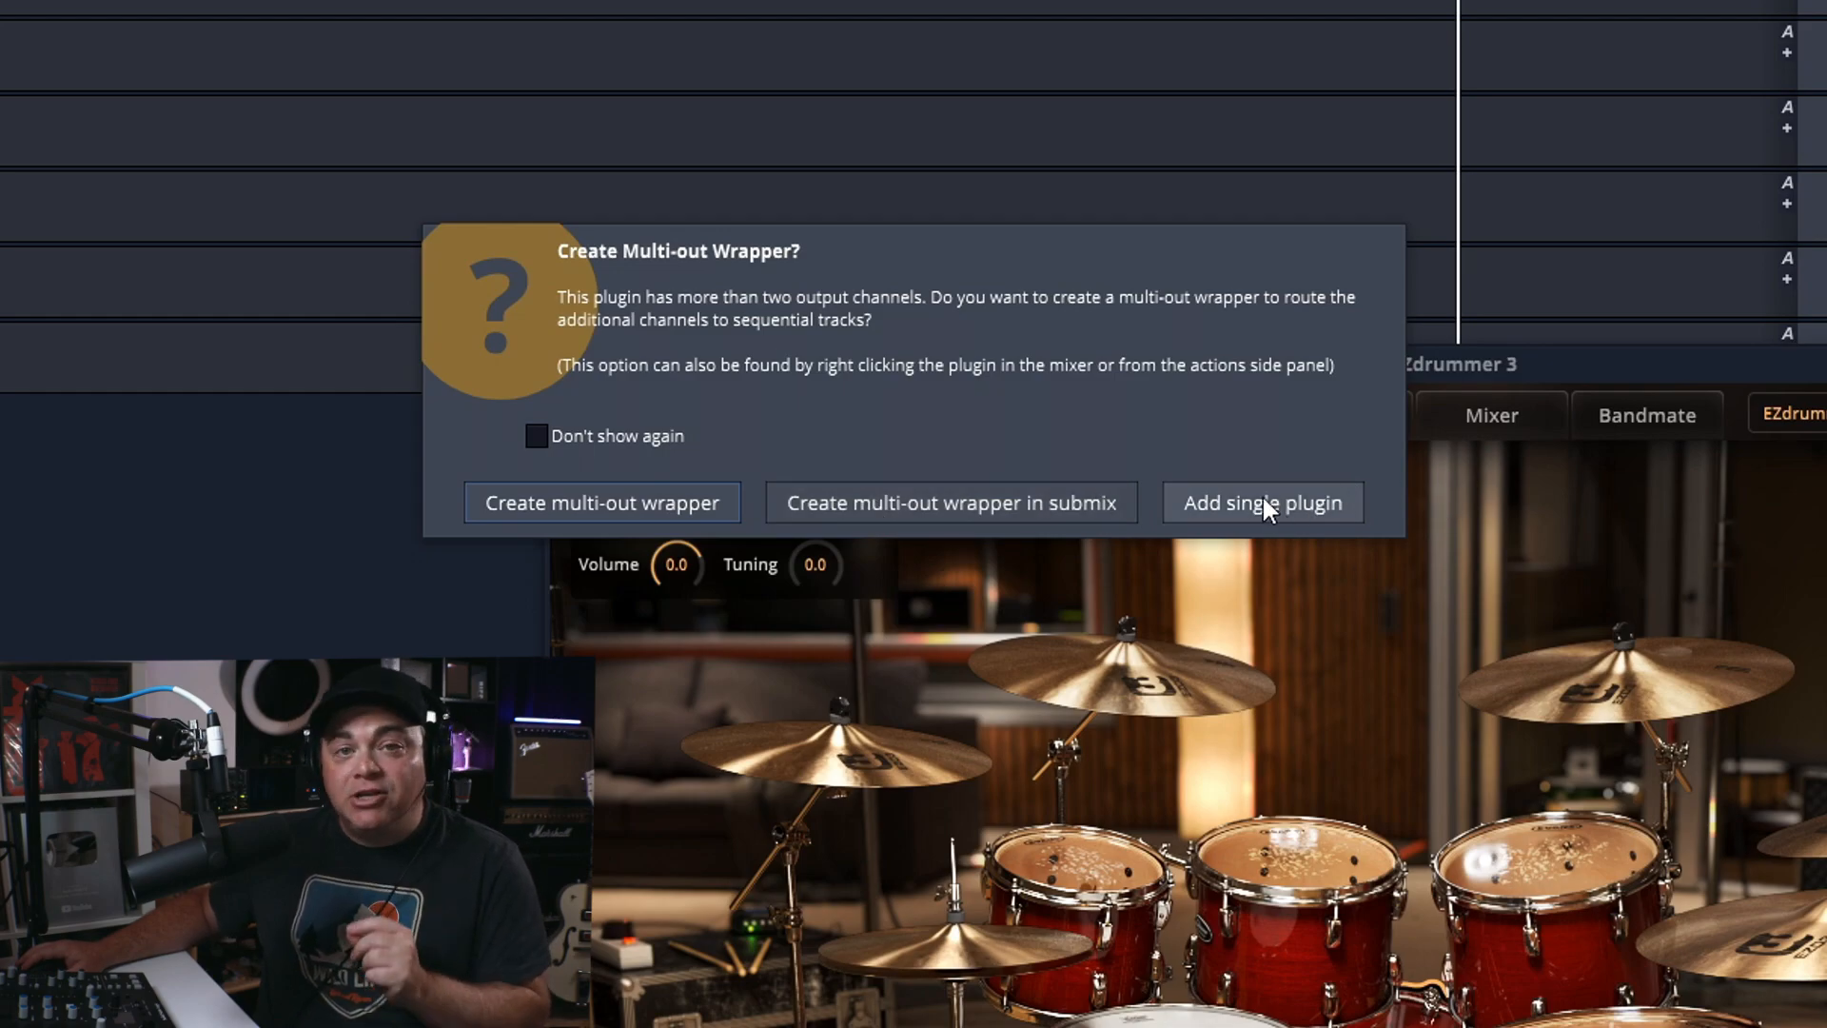
{"action": "mouse_move", "coordinate": [902, 501]}
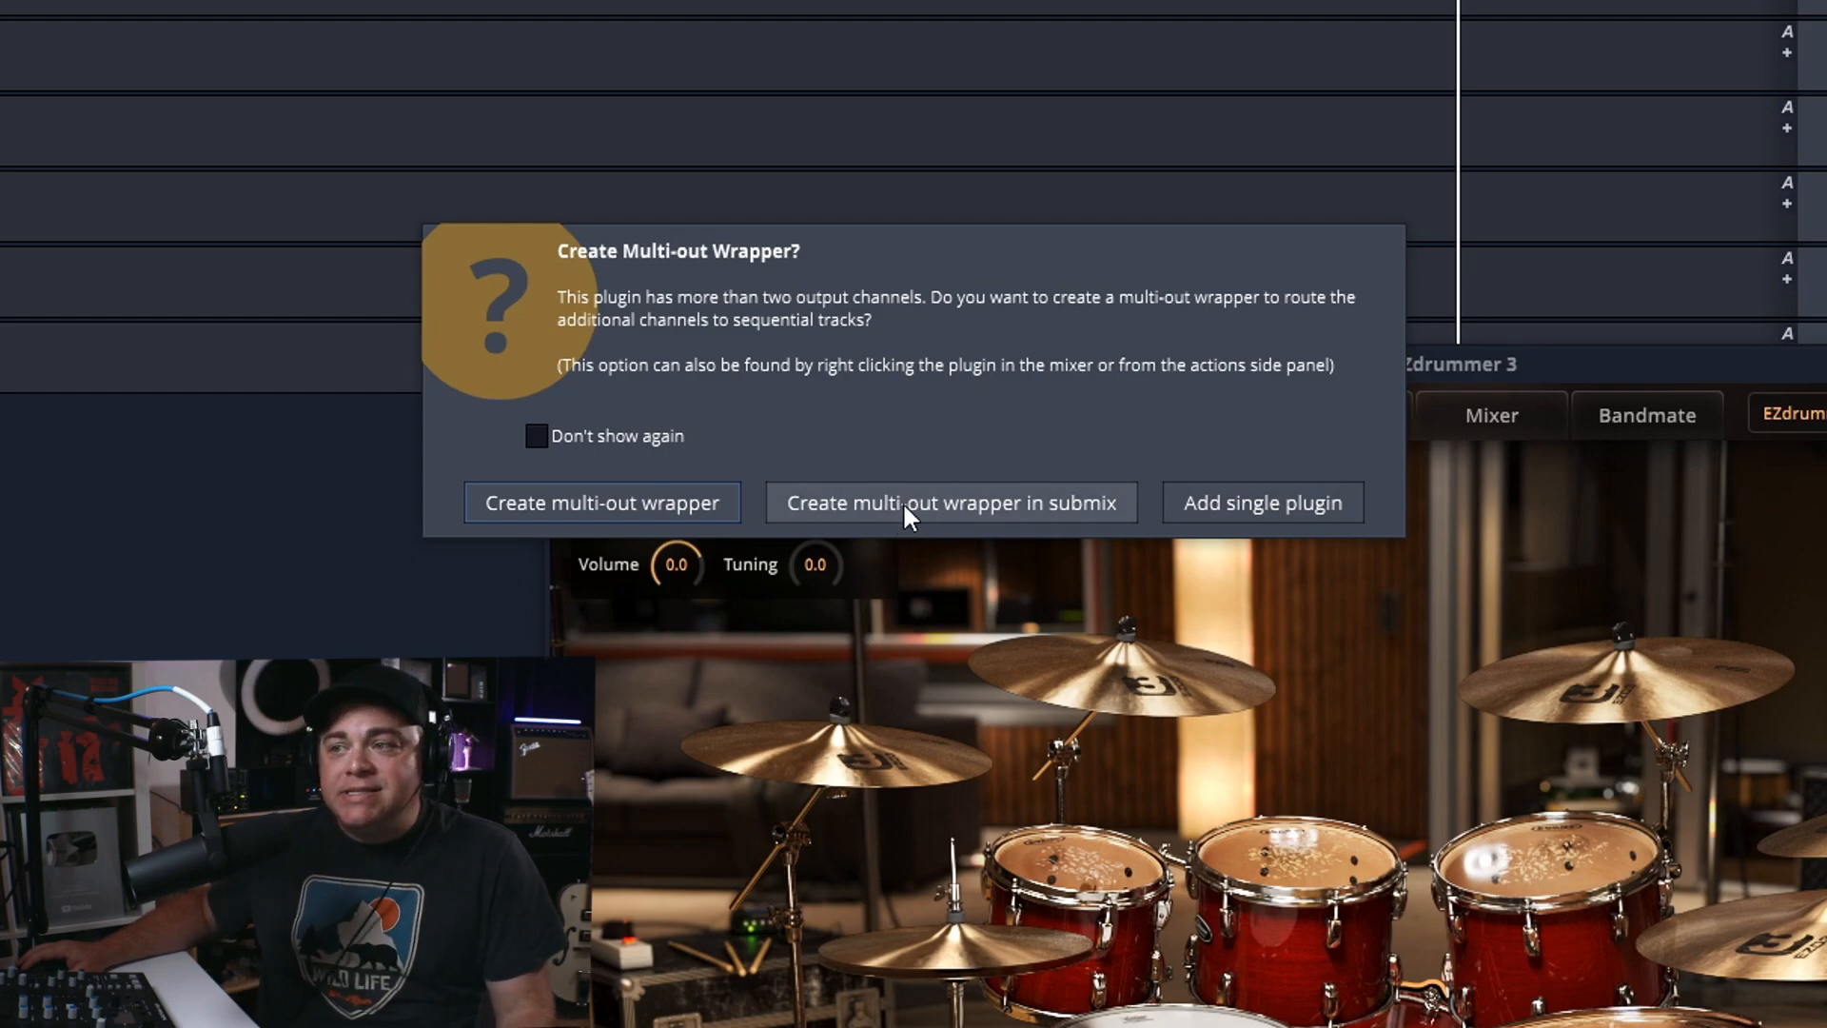
Wrap EZdrummer 3 as a multi-out wrapper inside a Drum Bus submix.
{"action": "left_click", "coordinate": [952, 502]}
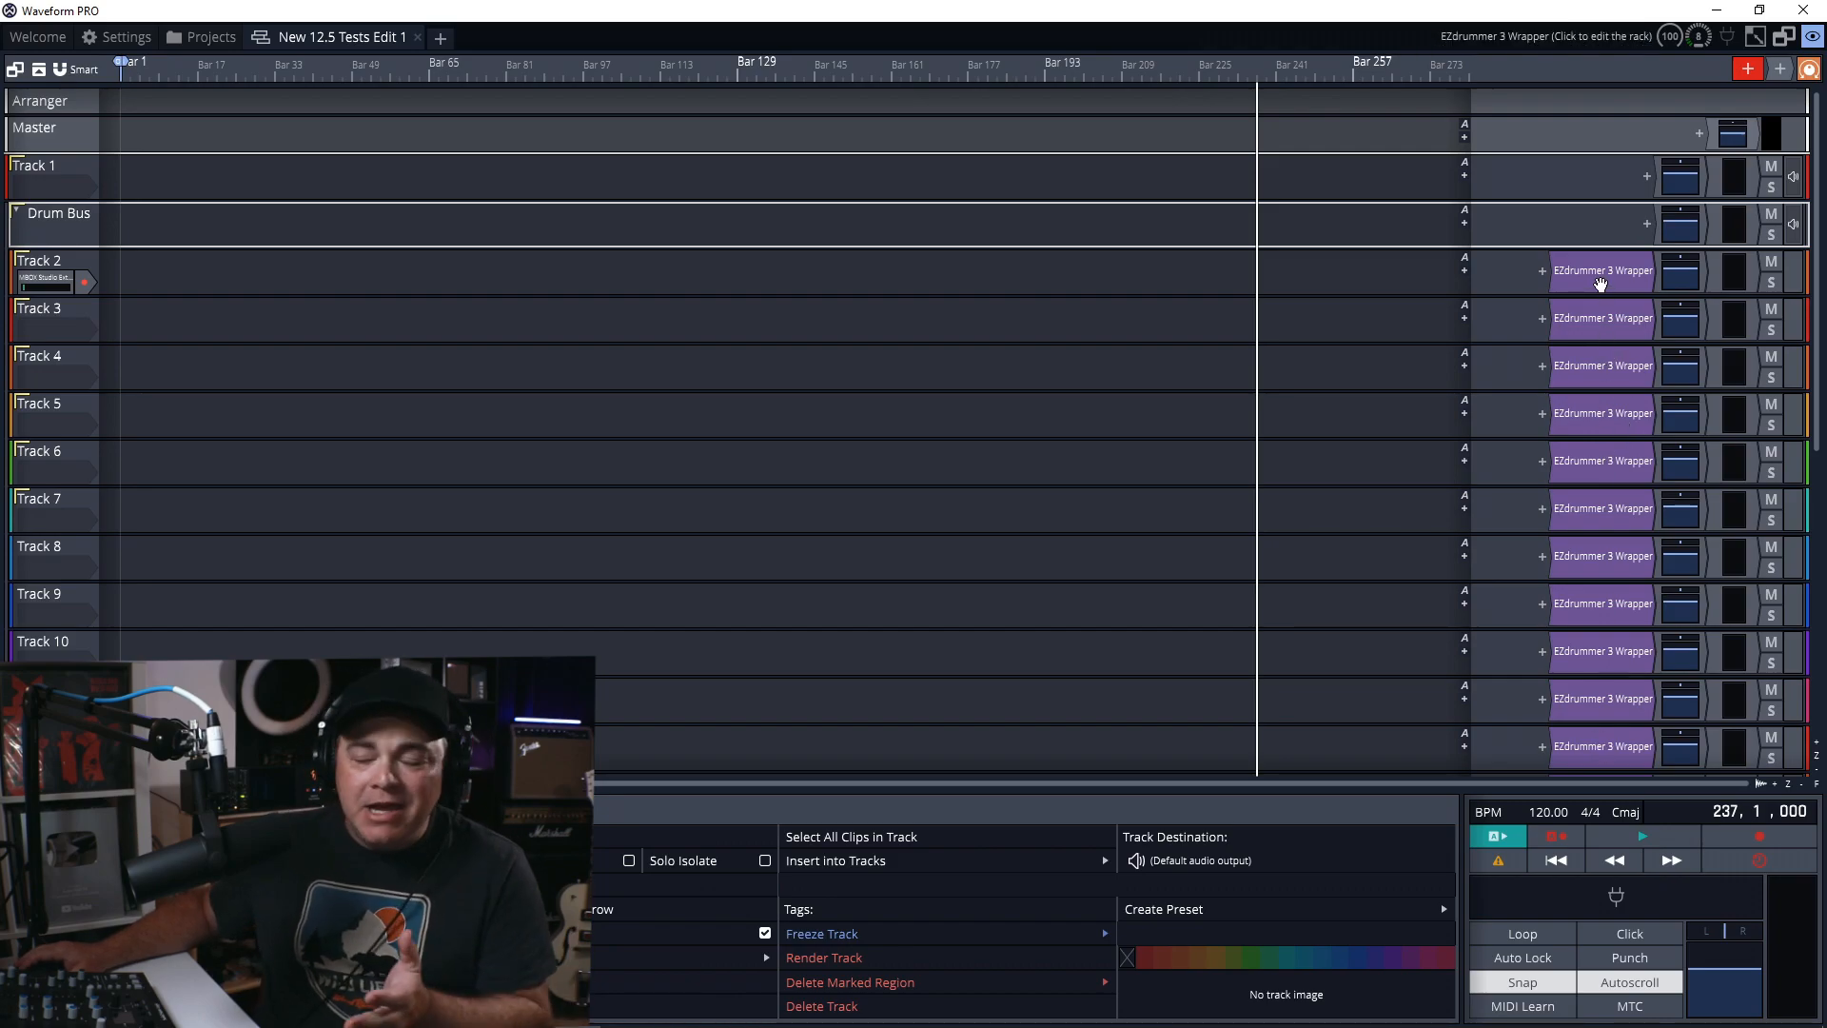
Open the EZdrummer 3 Wrapper rack on Track 2.
{"action": "left_click", "coordinate": [1603, 270]}
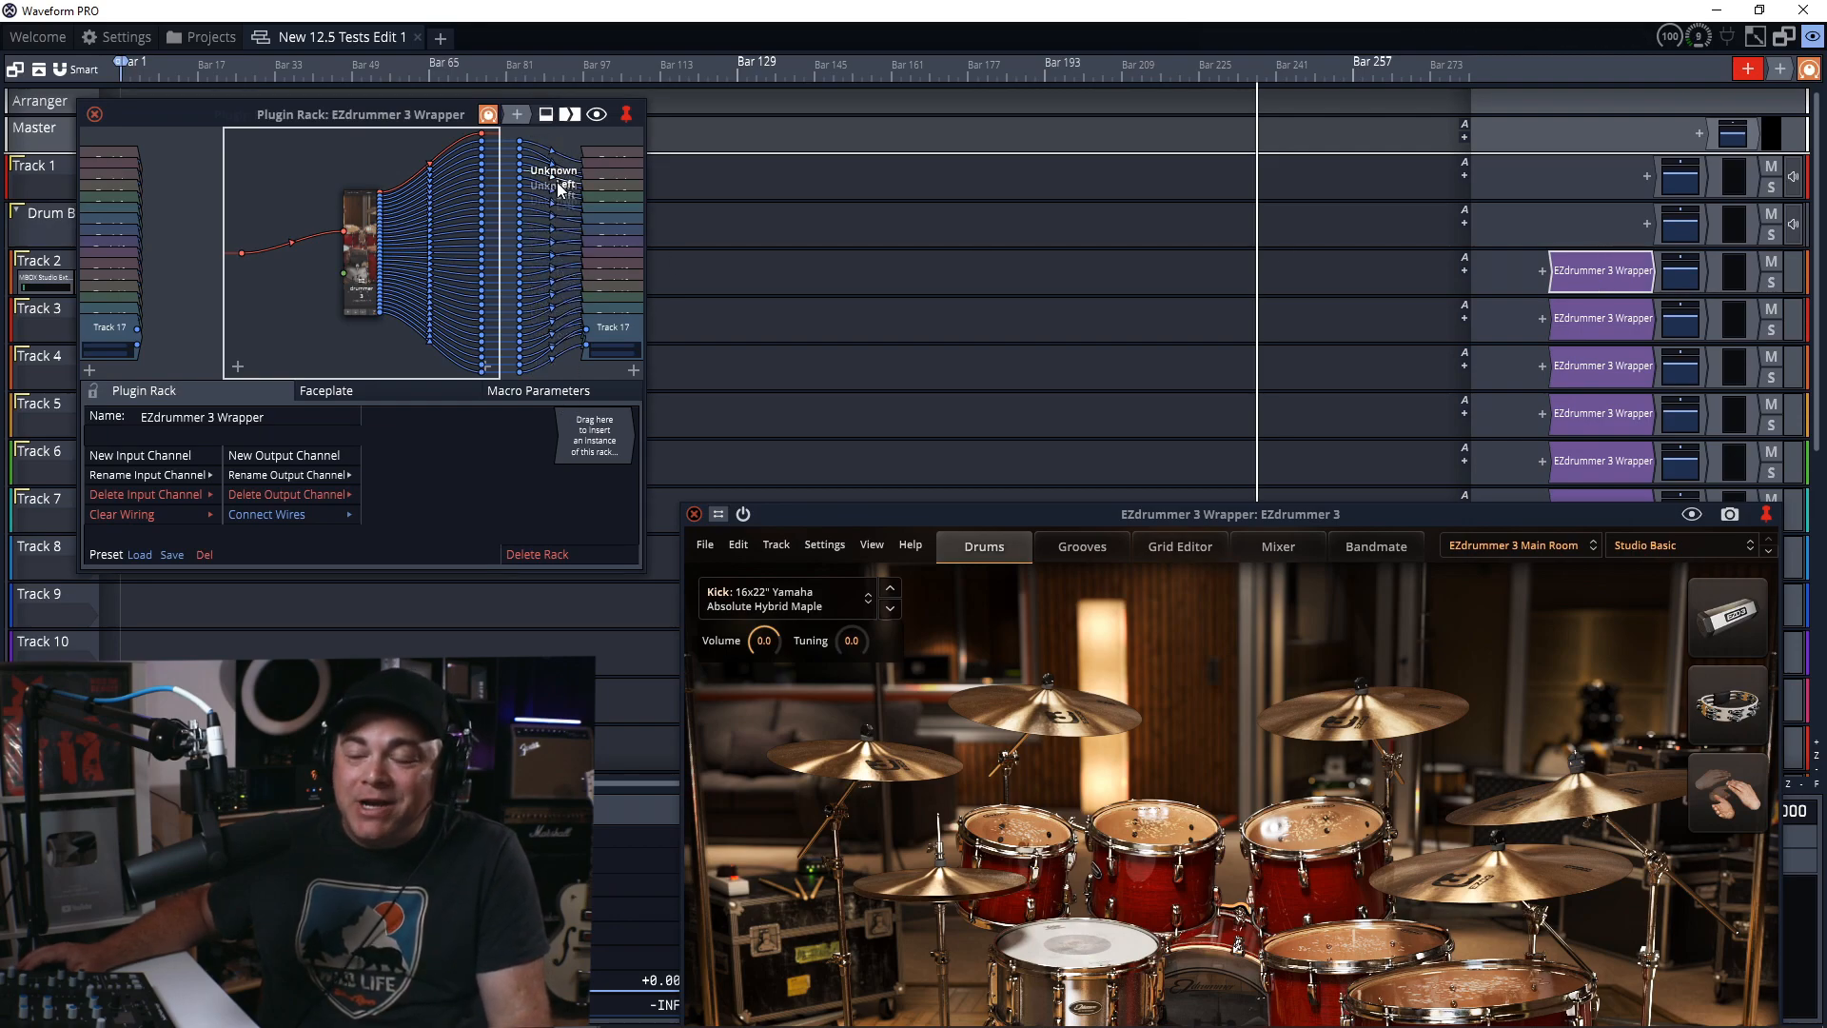
{"action": "mouse_move", "coordinate": [544, 197]}
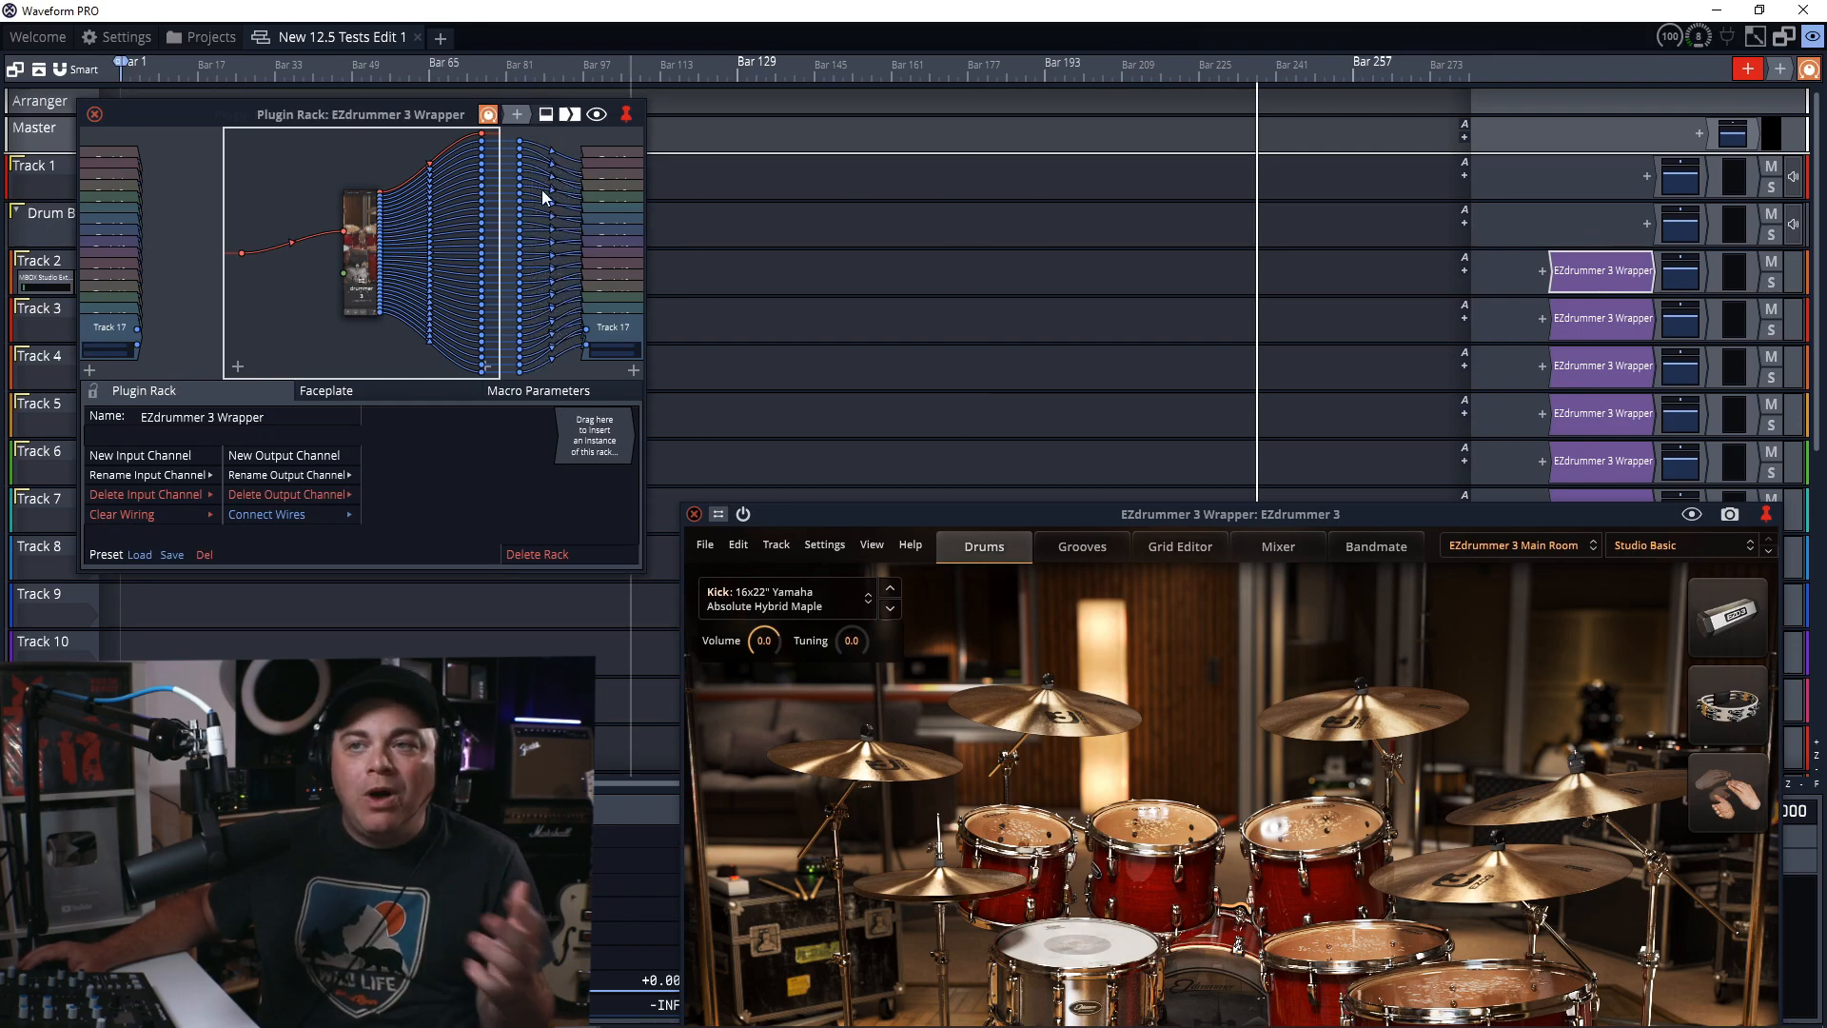
{"action": "mouse_move", "coordinate": [875, 562]}
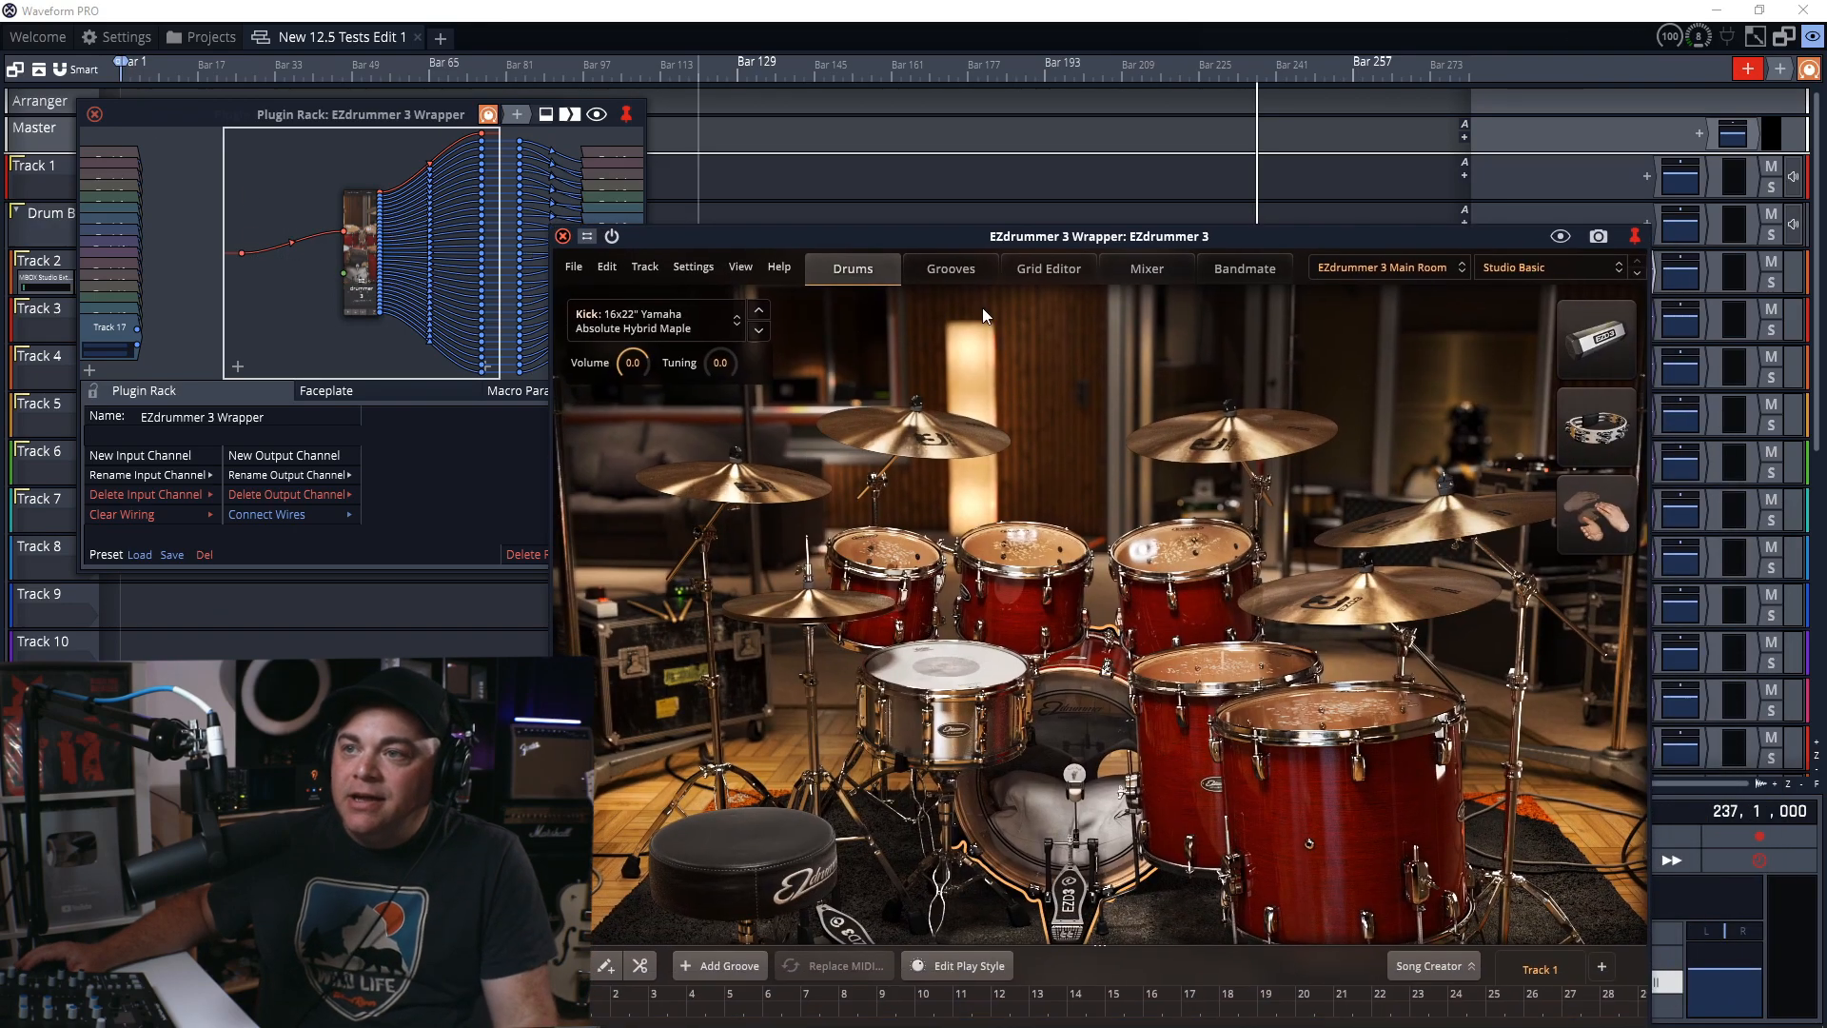
Set EZdrummer's mixer Route Outputs option to Multichannel.
{"action": "left_click", "coordinate": [1145, 268]}
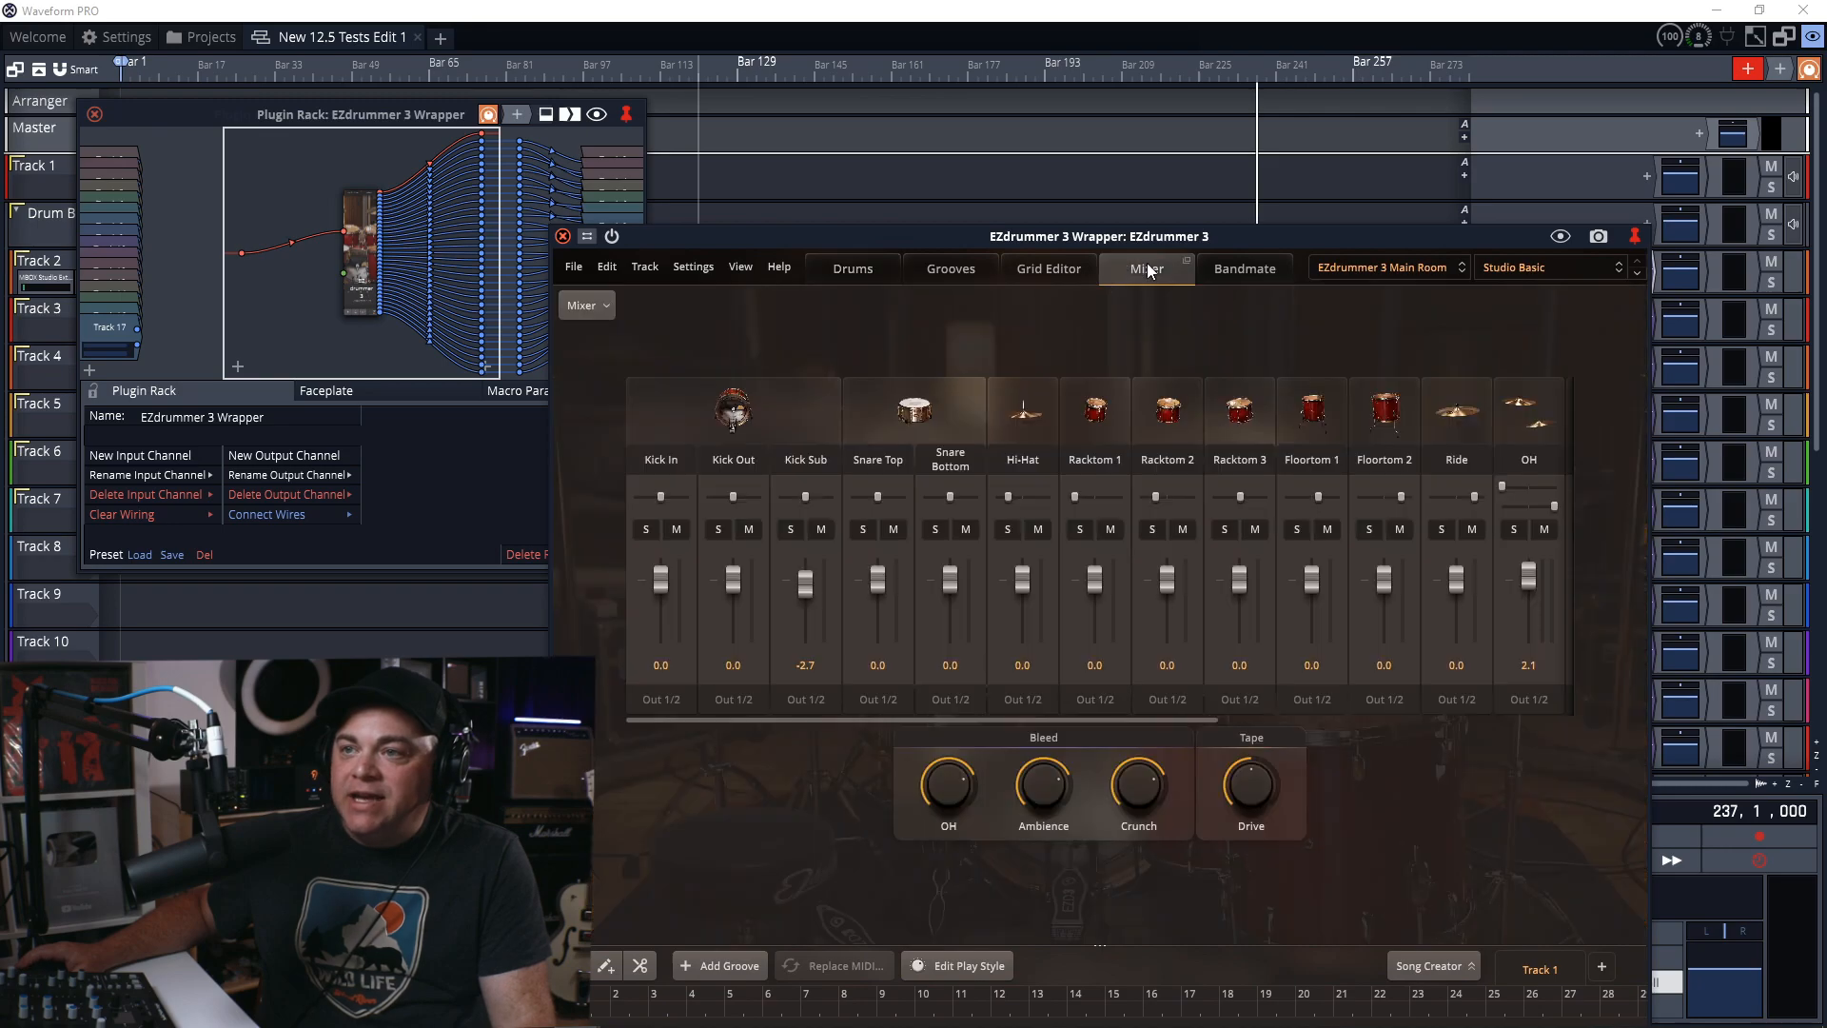
{"action": "left_click", "coordinate": [584, 304]}
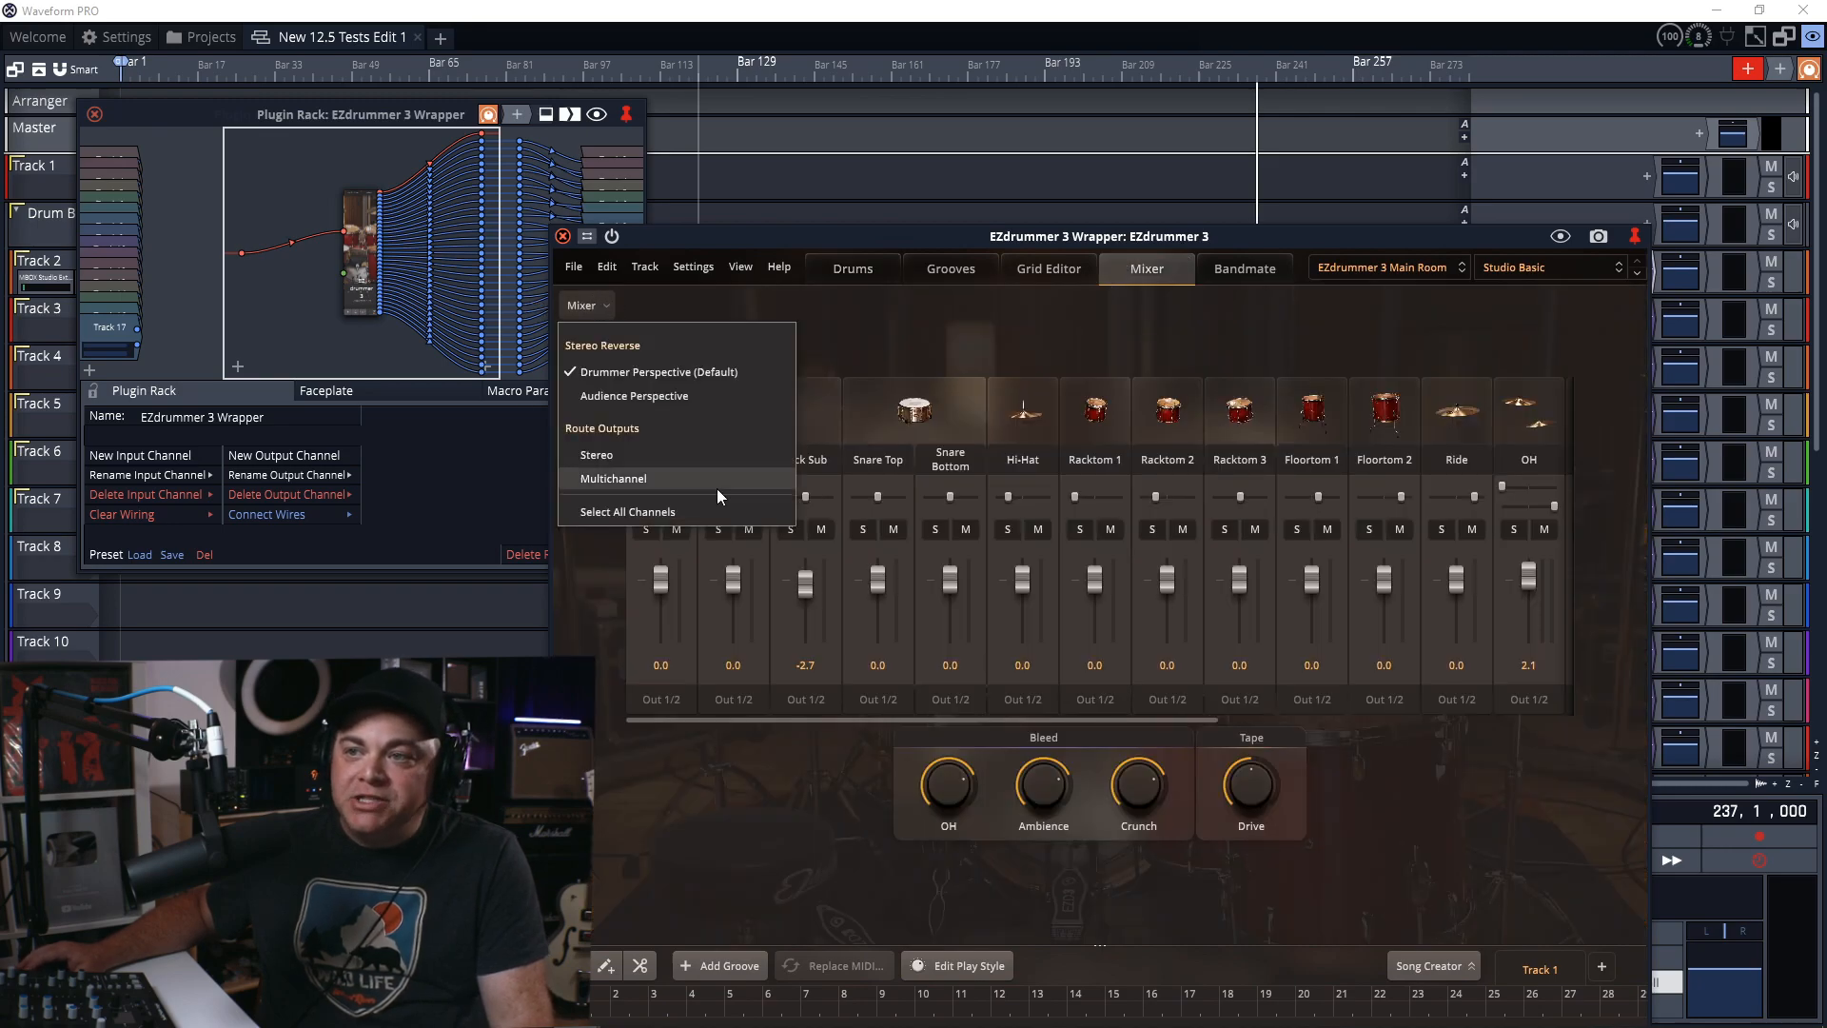
{"action": "left_click", "coordinate": [613, 479]}
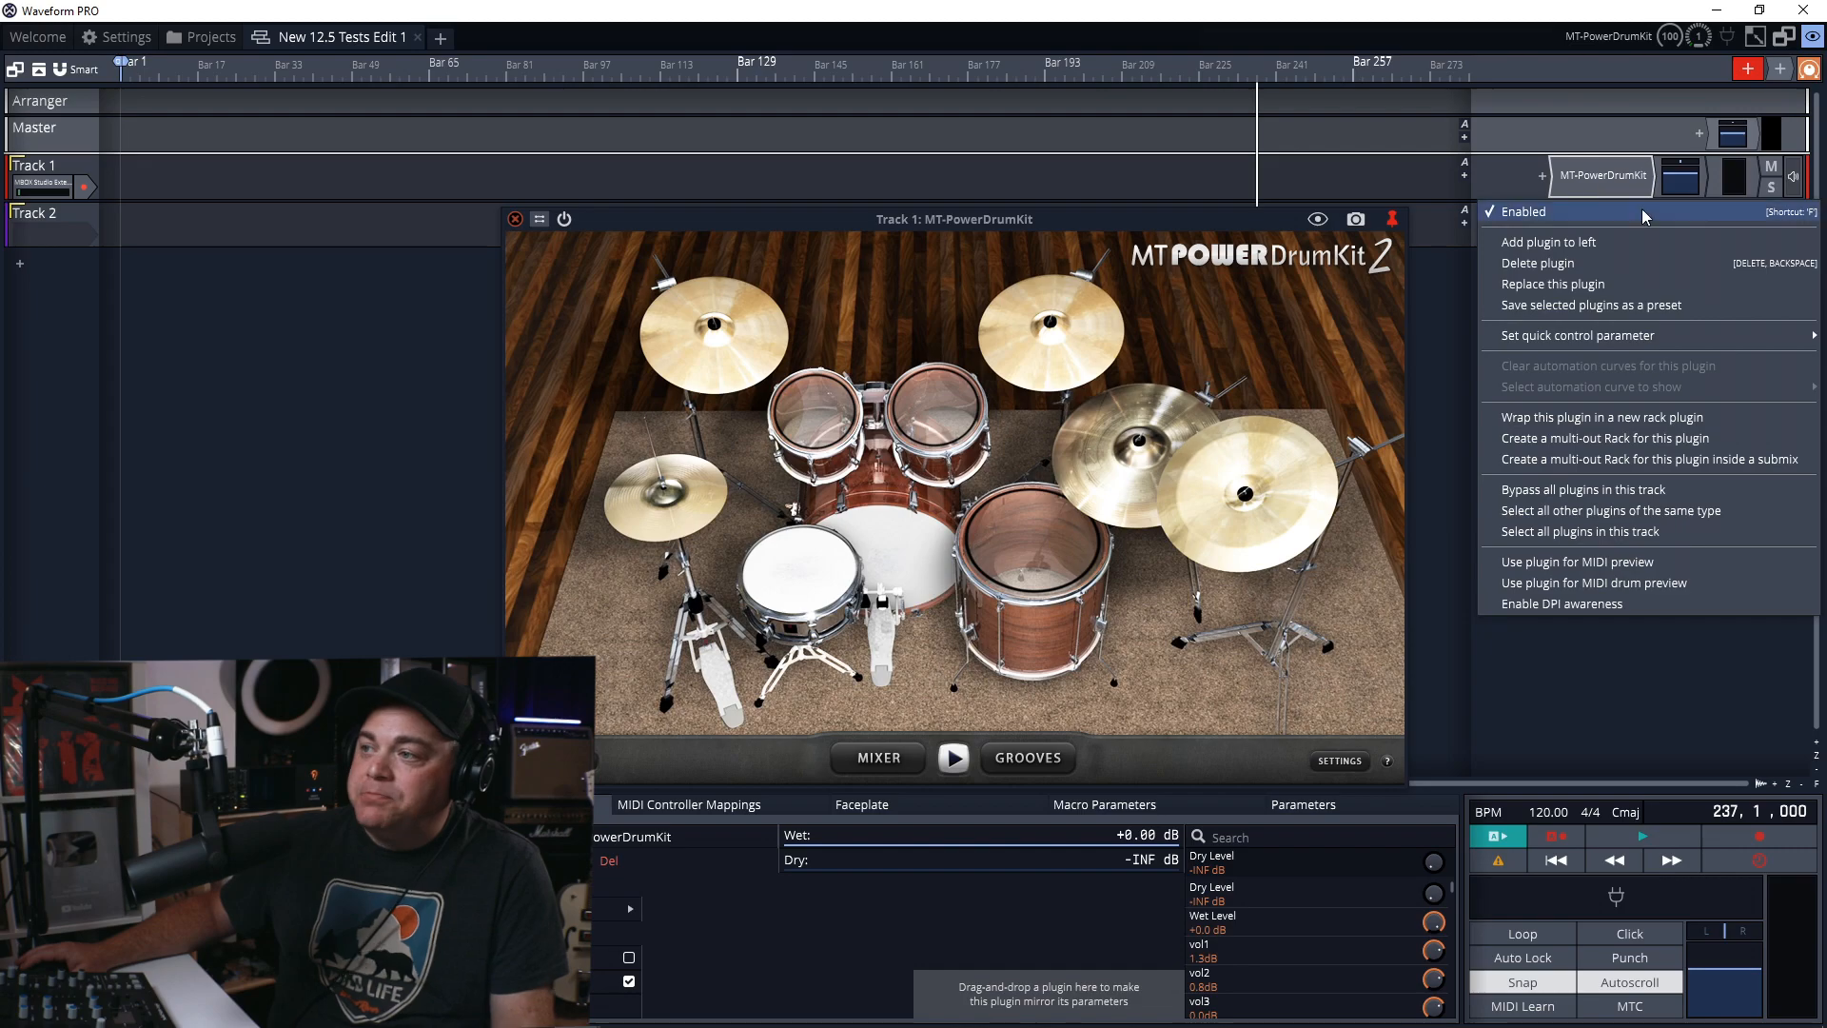
{"action": "mouse_move", "coordinate": [1624, 438]}
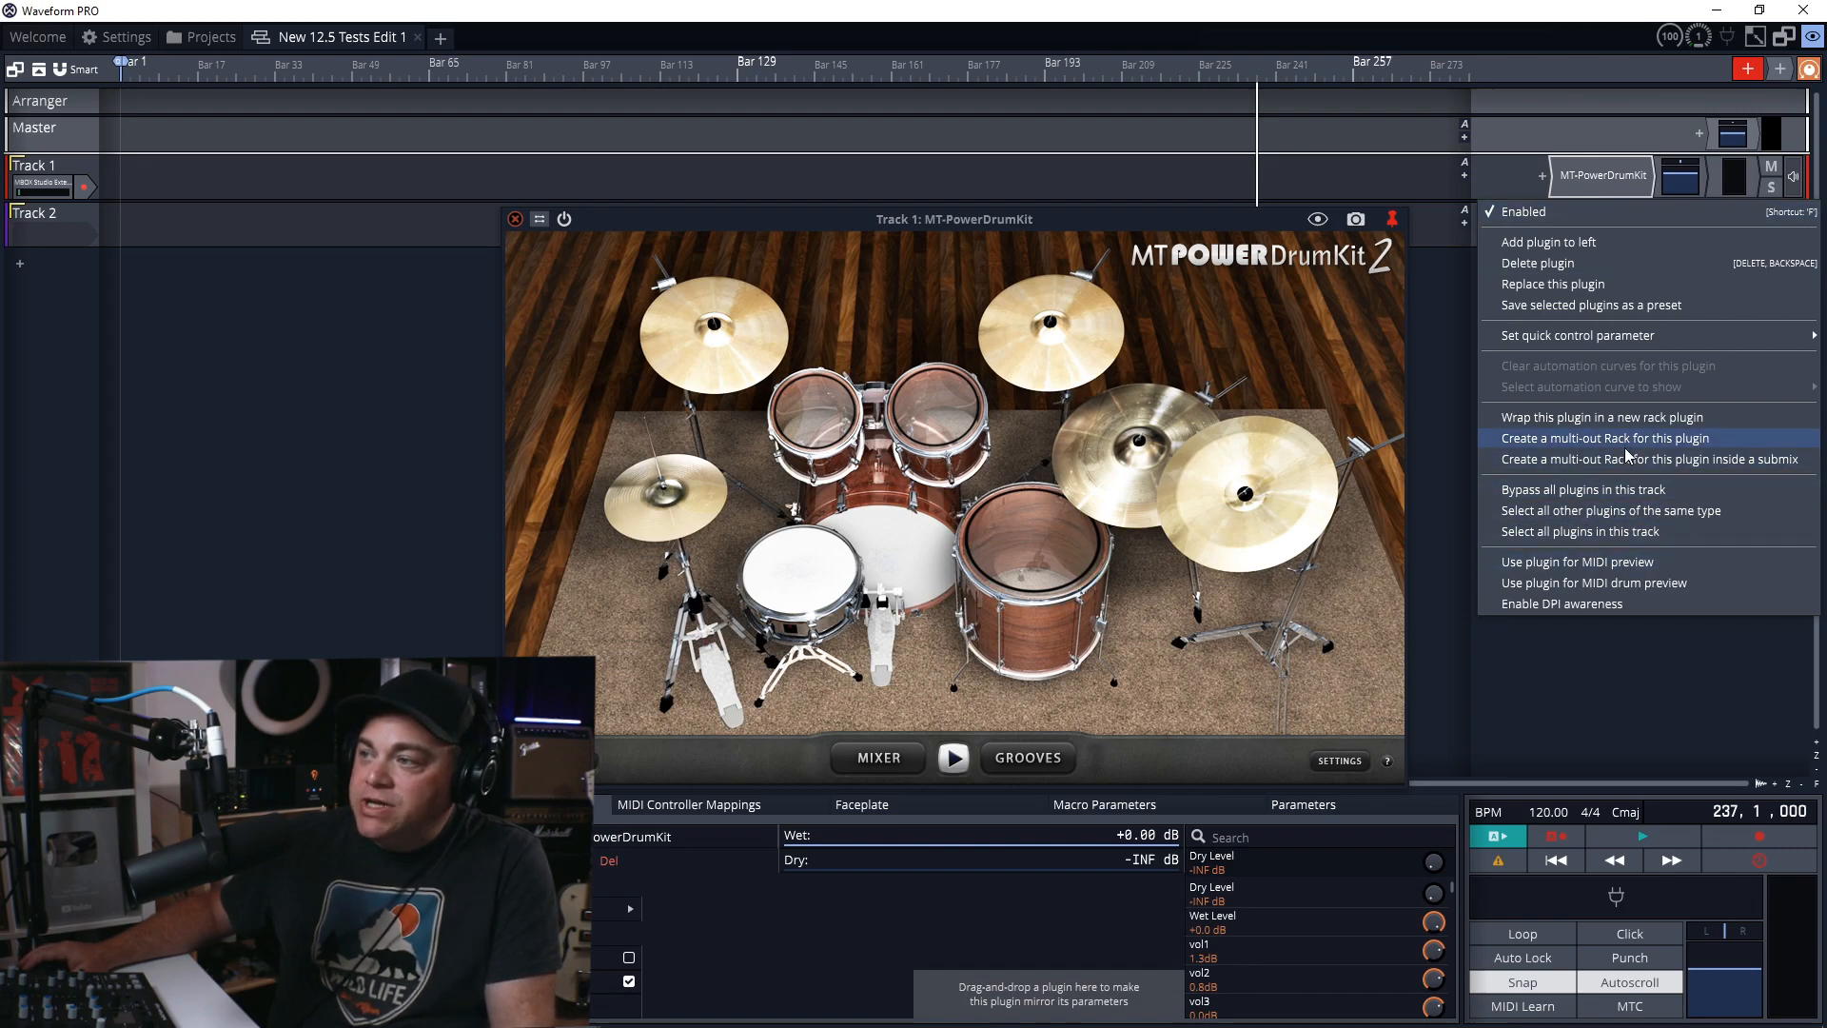
{"action": "mouse_move", "coordinate": [1627, 459]}
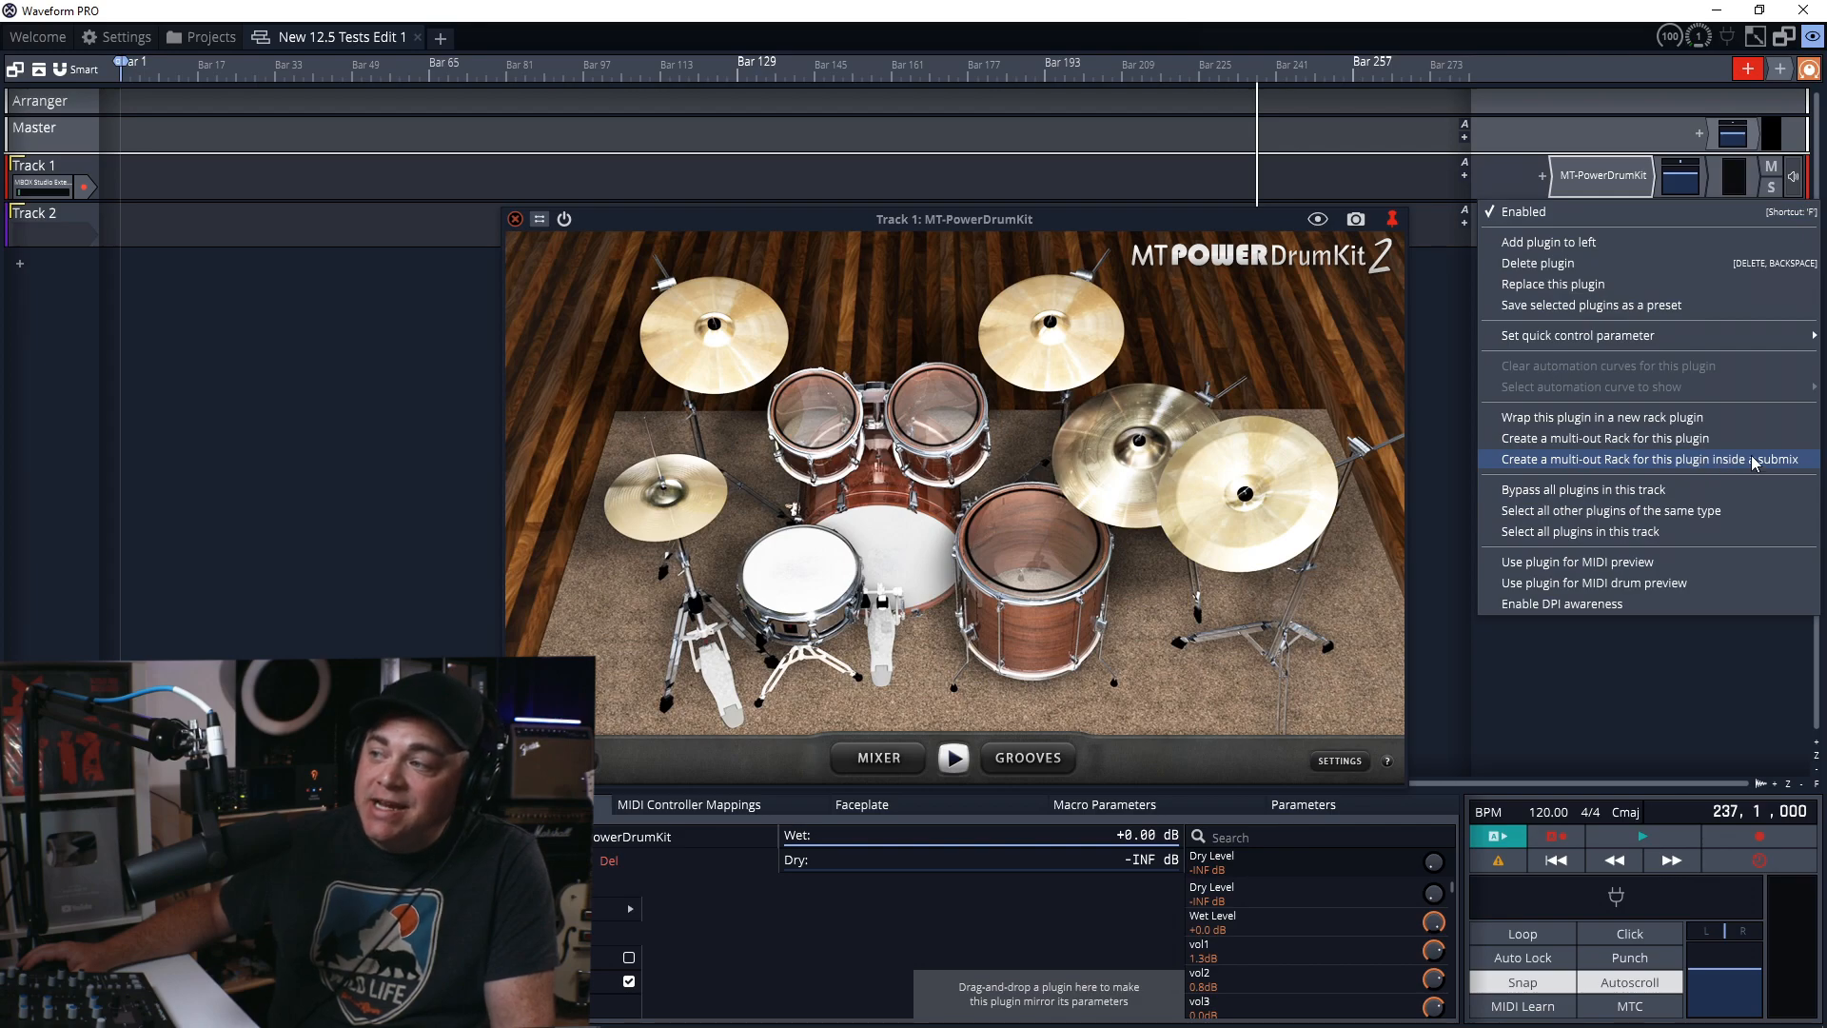
Create a multi-out rack for MT-PowerDrumKit 2 inside a submix.
{"action": "left_click", "coordinate": [1645, 459]}
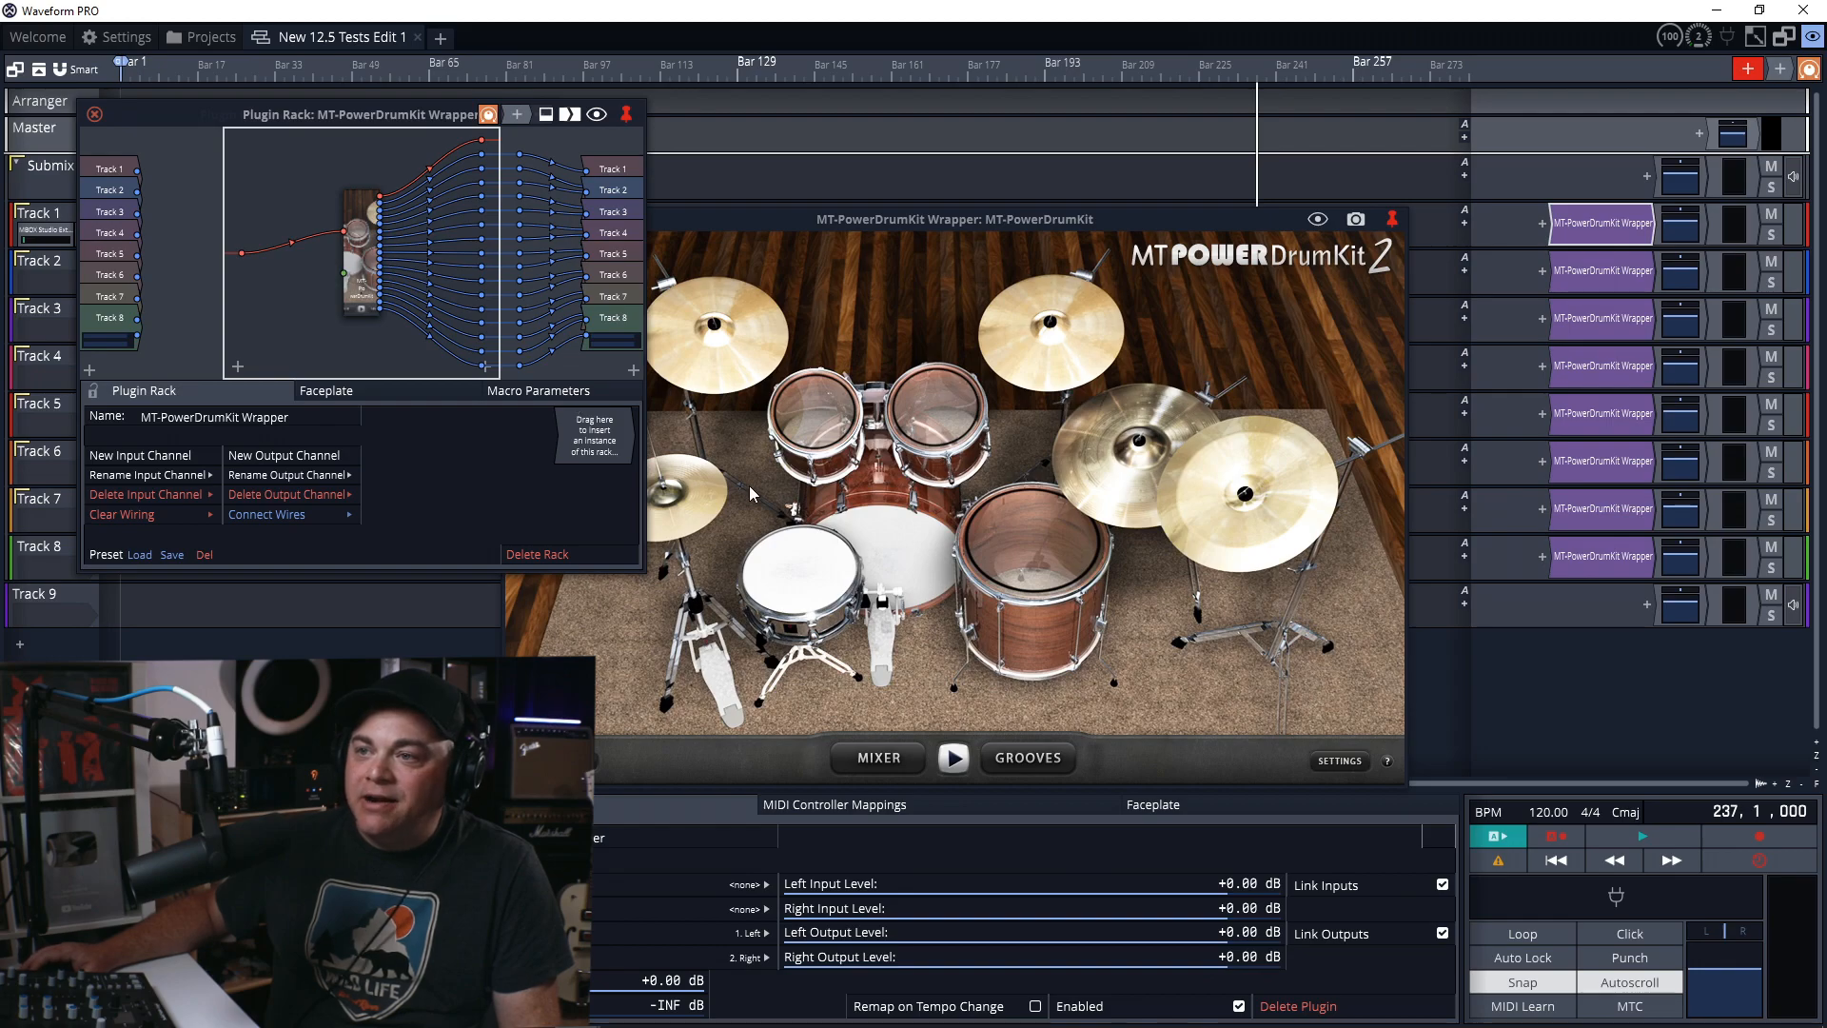
In MT-PowerDrumKit's mixer, route Side-Stick to Out 3 and raise the MASTER fader.
{"action": "left_click", "coordinate": [877, 757]}
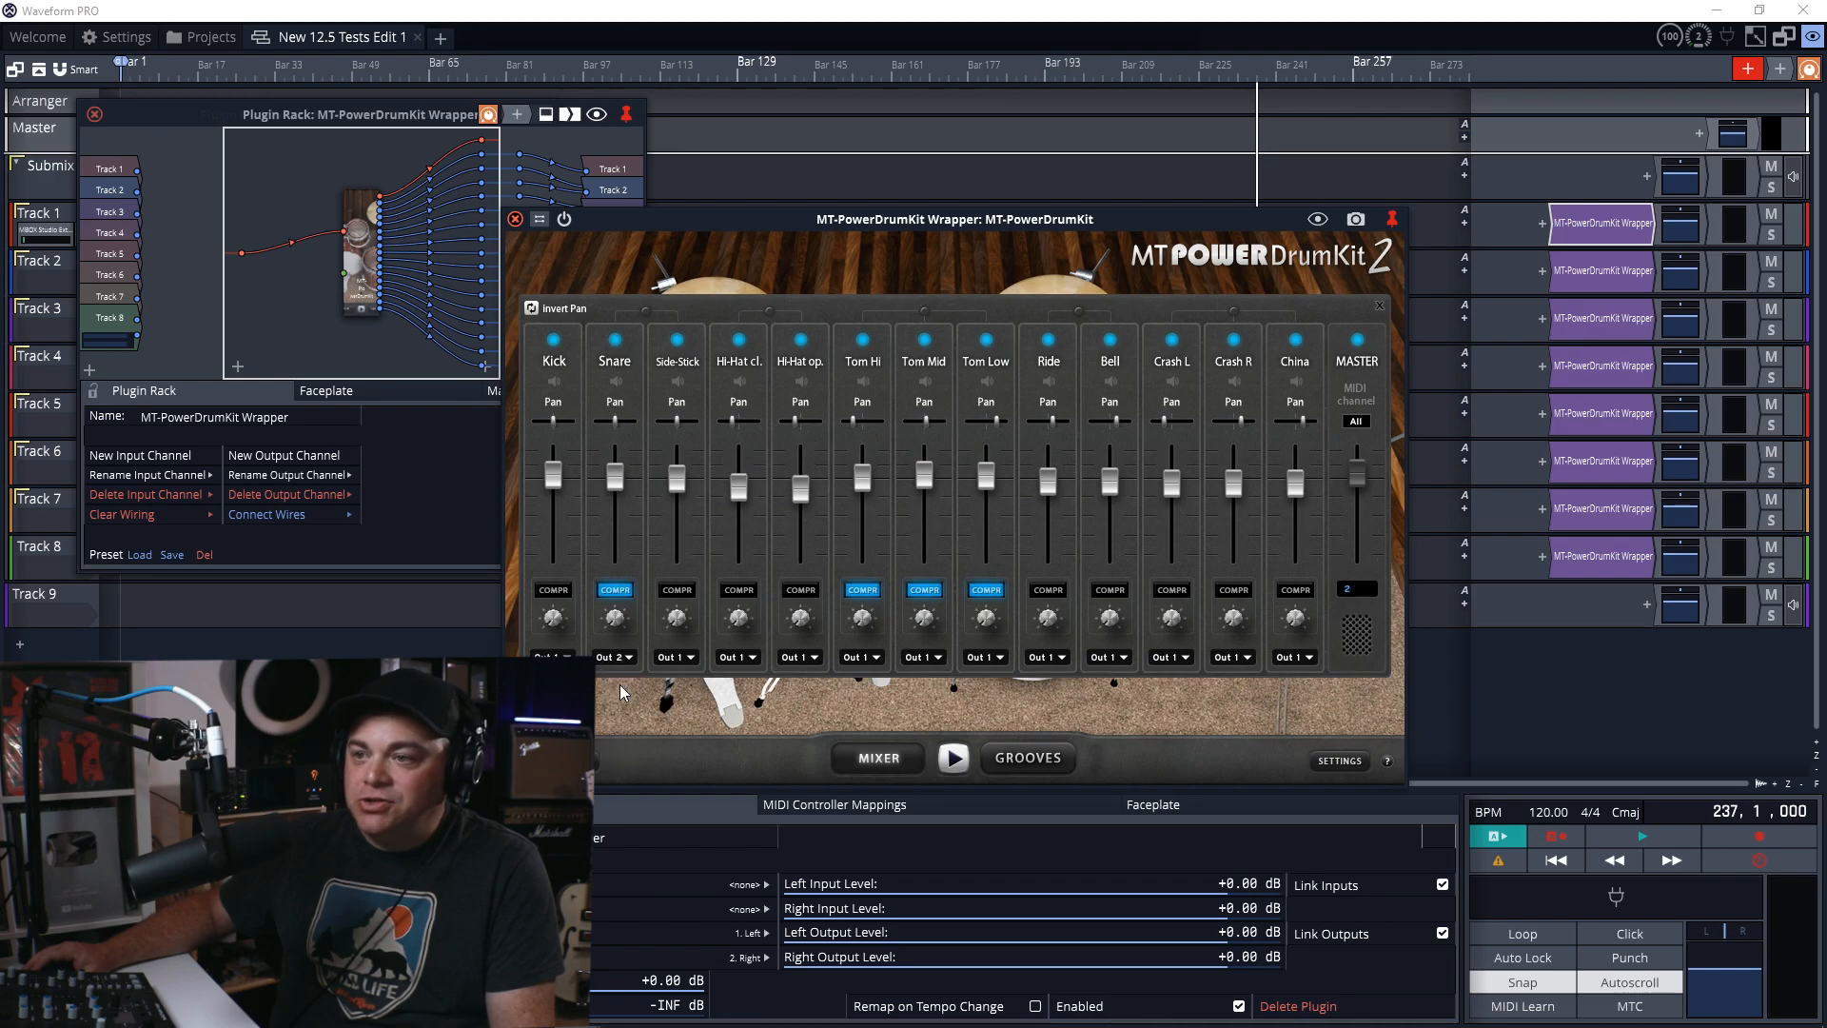
{"action": "left_click", "coordinate": [675, 656]}
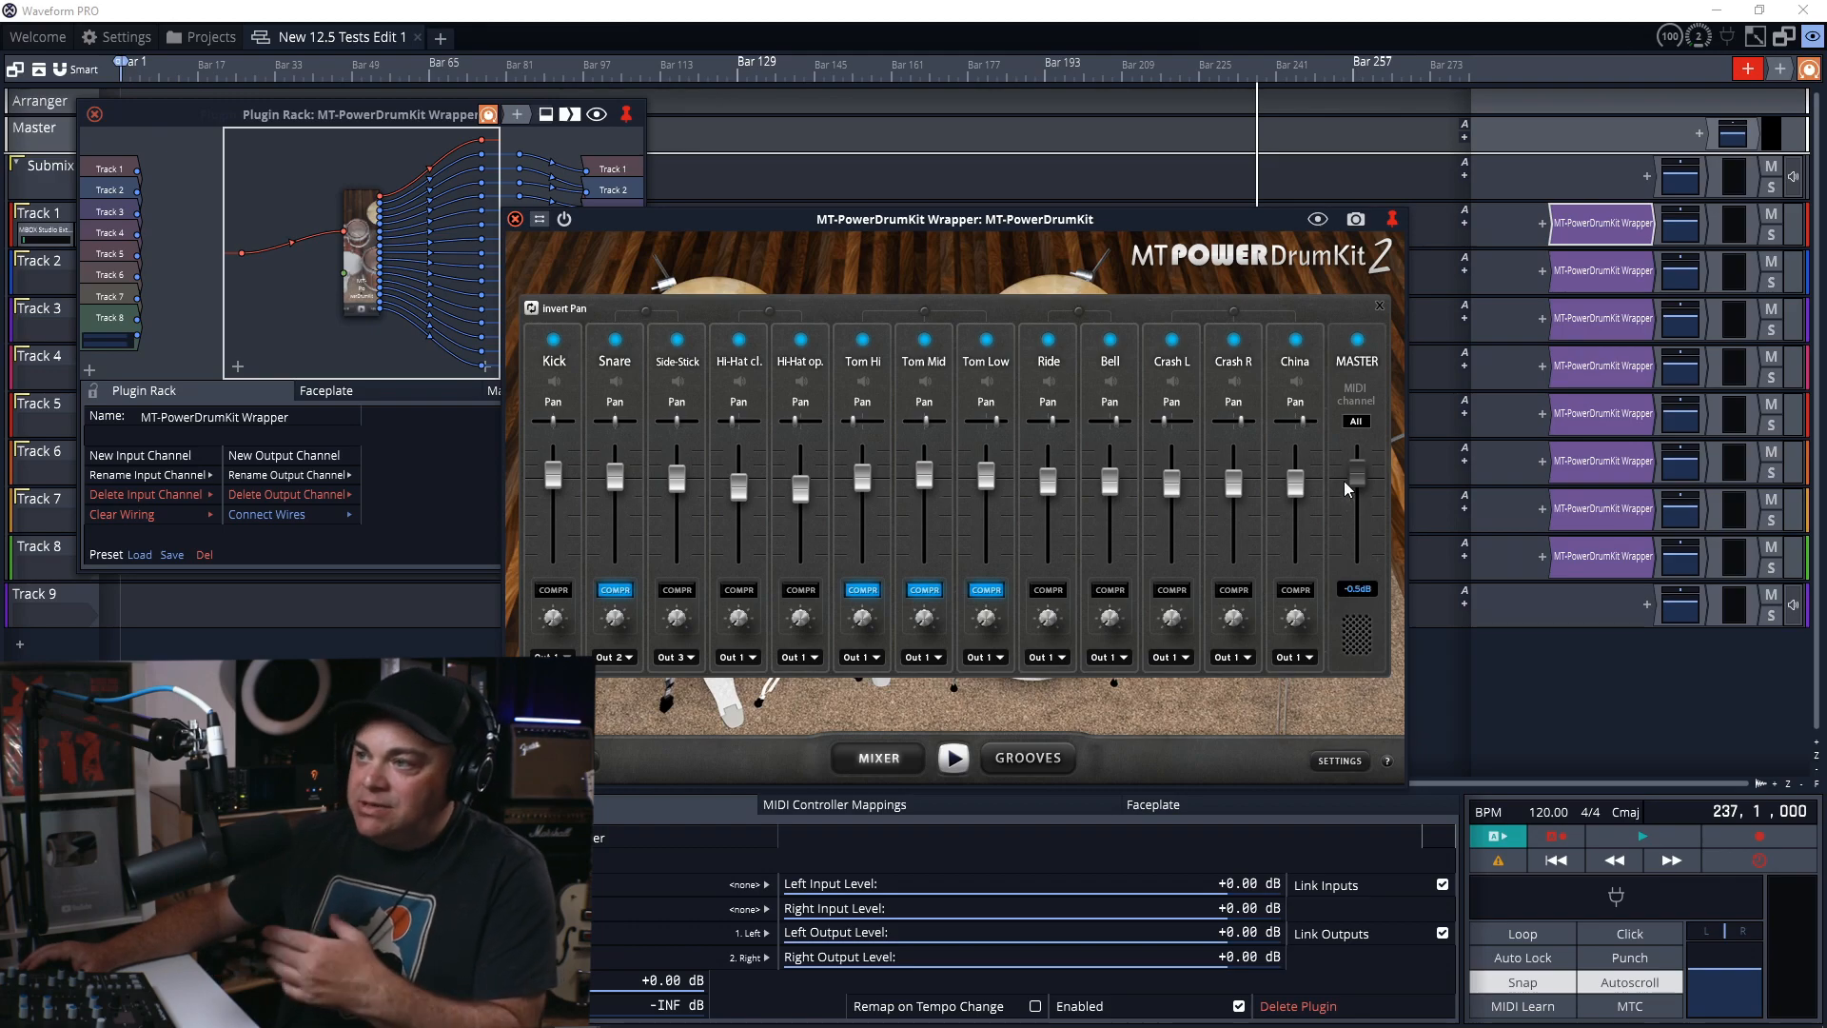
{"action": "left_click_drag", "start_coordinate": [1355, 489], "coordinate": [1355, 472]}
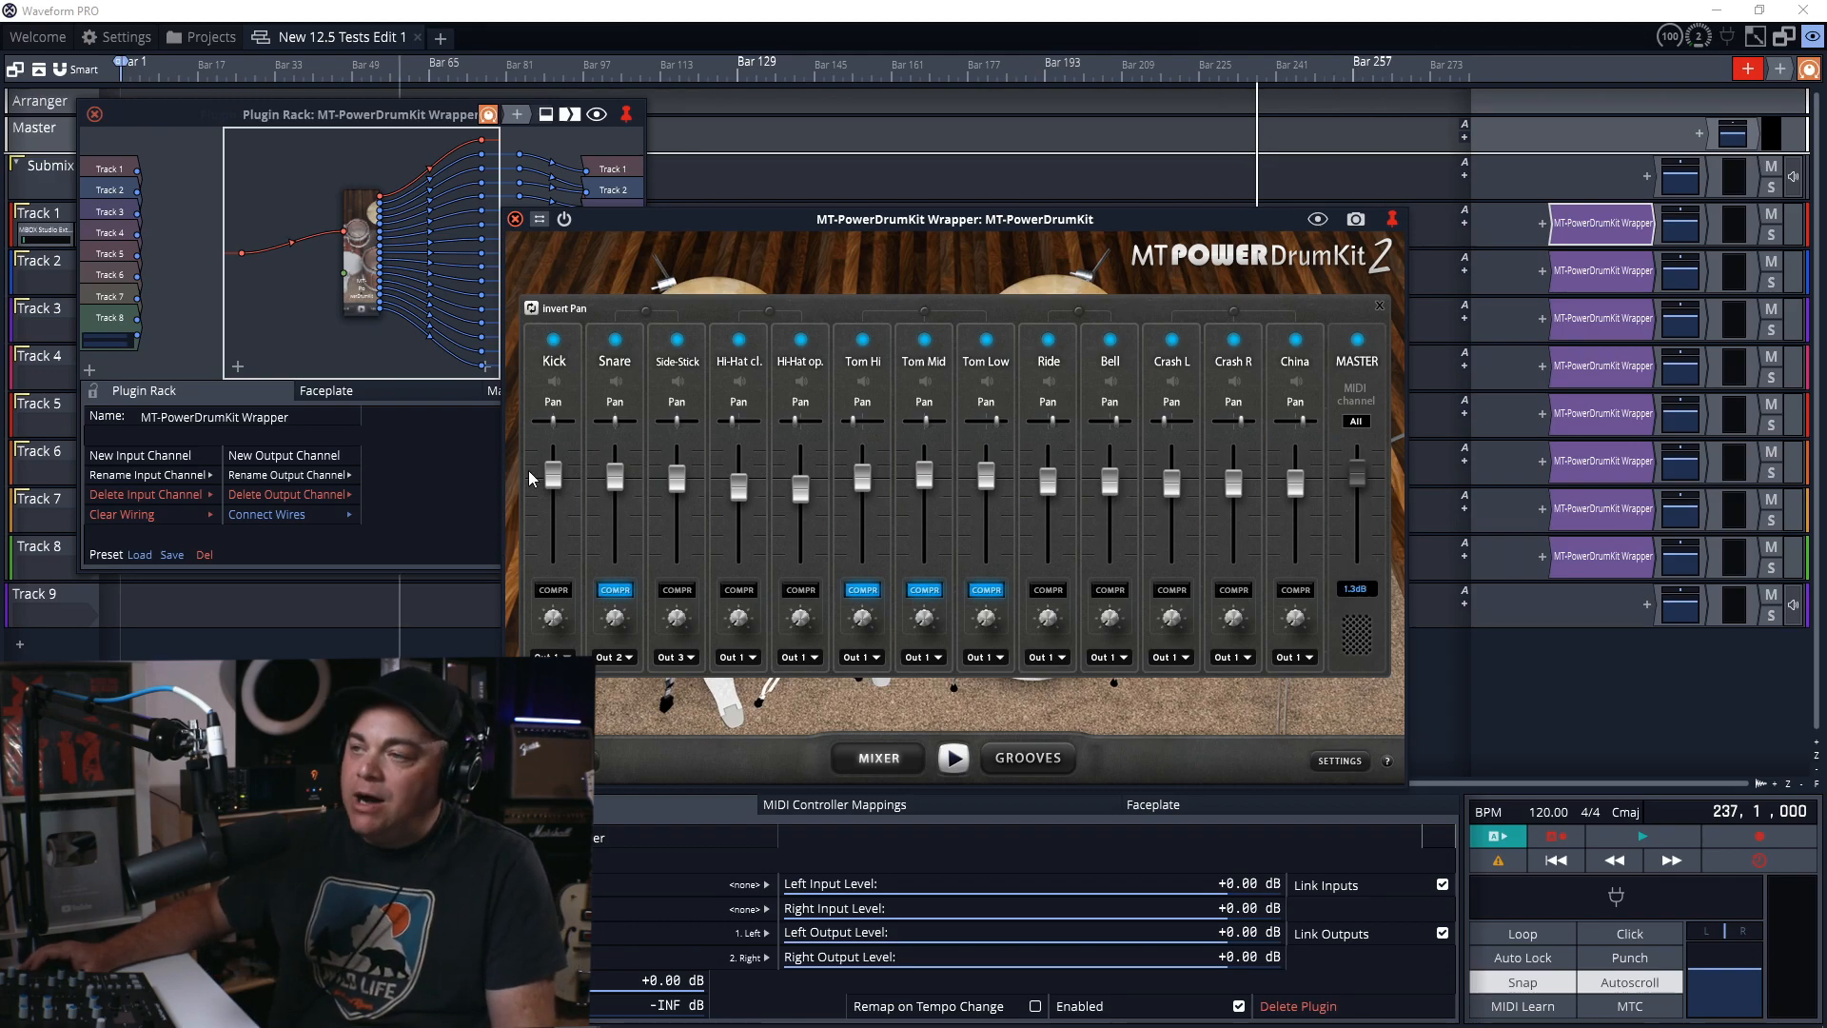